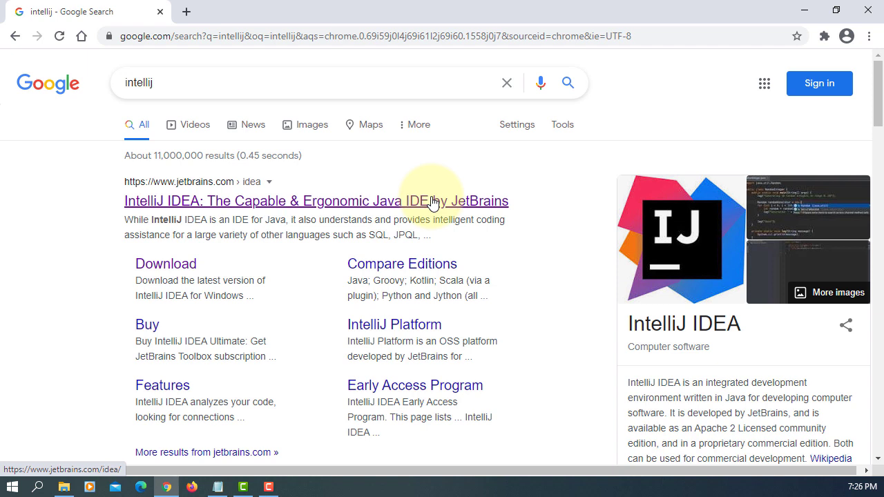
From the jetbrains.com result, request the IntelliJ IDEA Community edition download for Windows
click(316, 201)
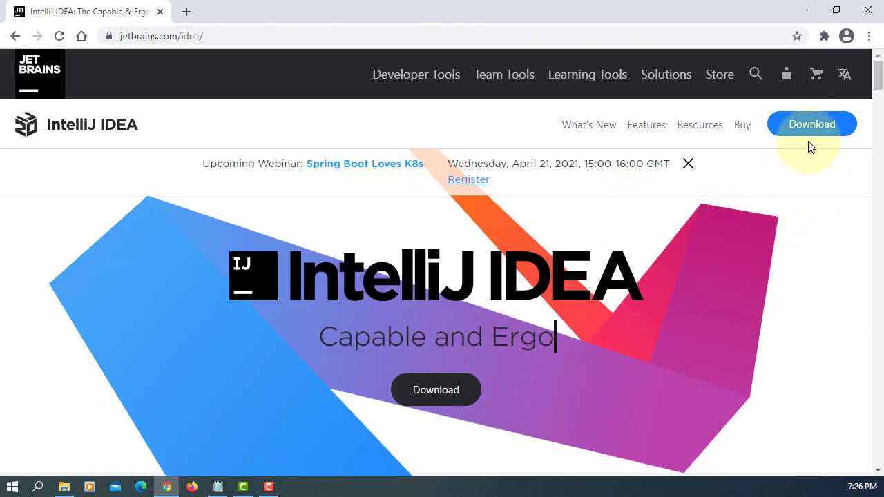
click(811, 124)
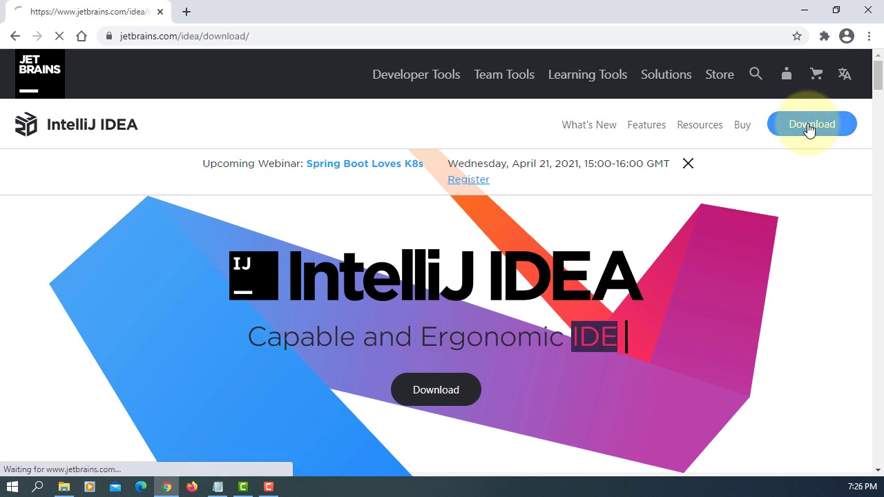
click(811, 124)
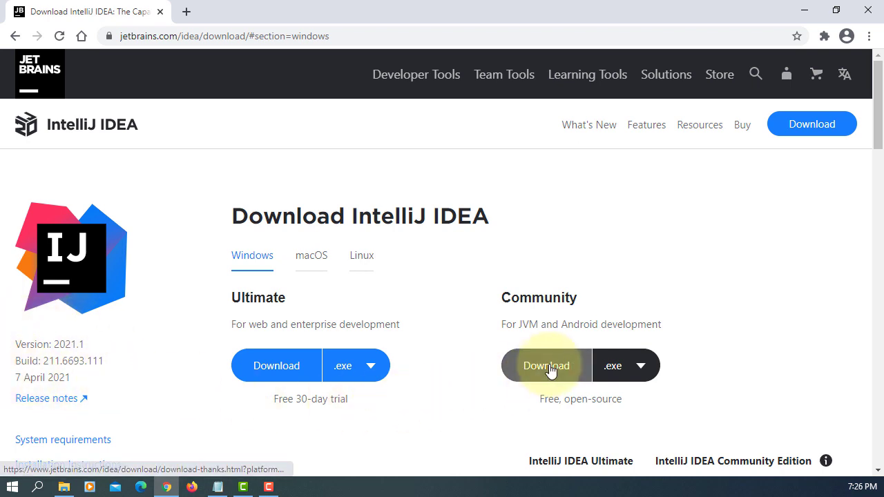
click(546, 365)
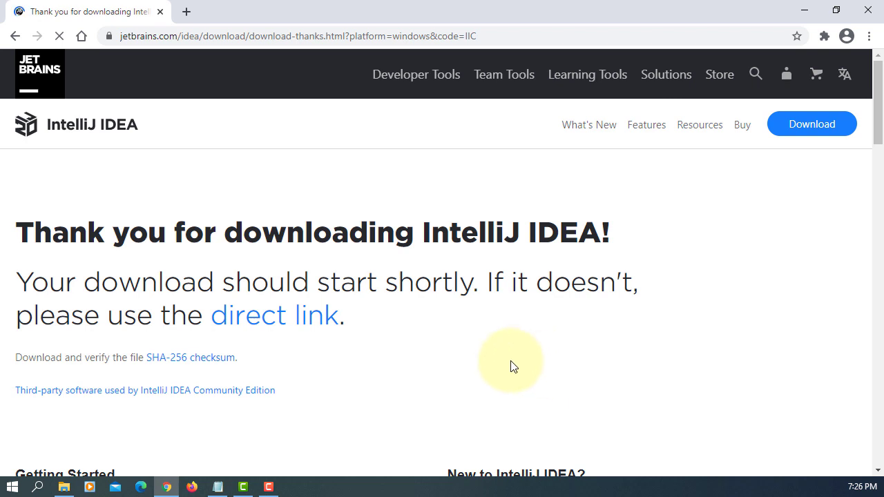
mouse_move(430, 348)
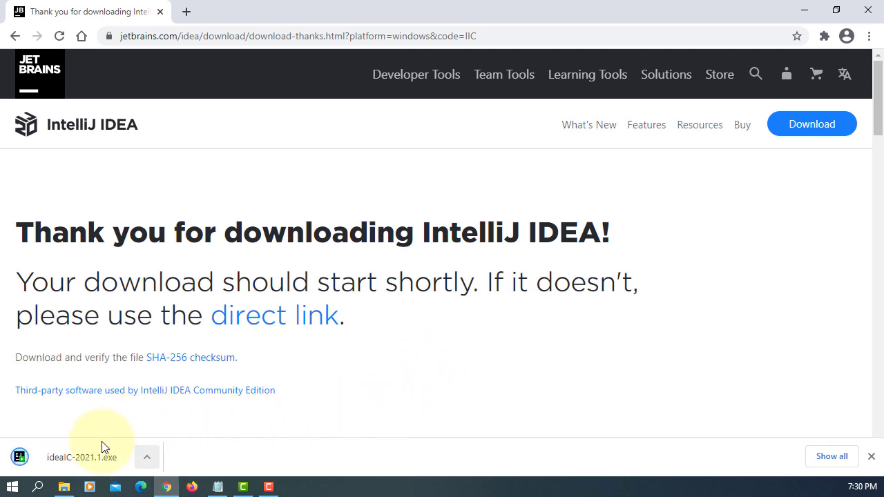
Run the downloaded ideaIC-2021.1.exe installer and keep the default install folder
click(81, 457)
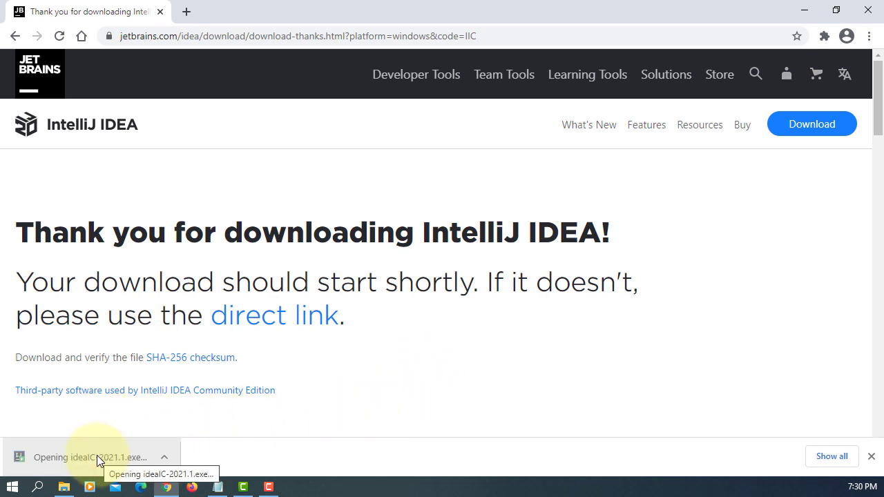
click(89, 457)
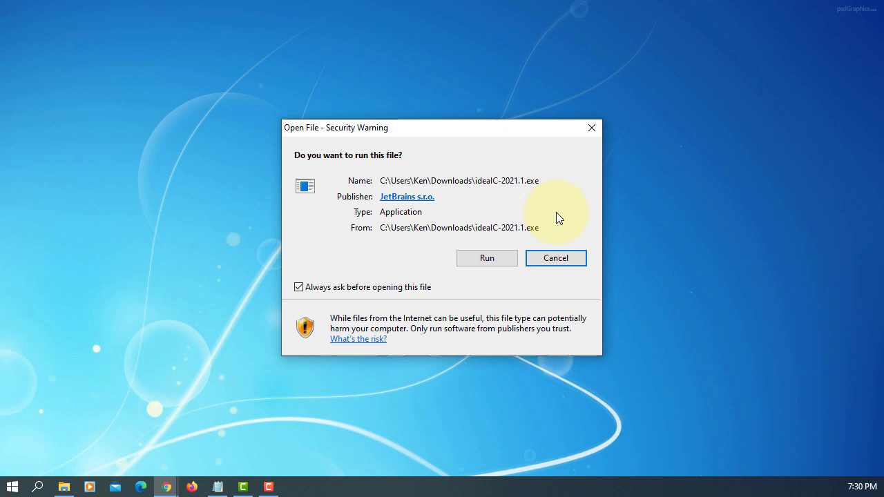
click(486, 258)
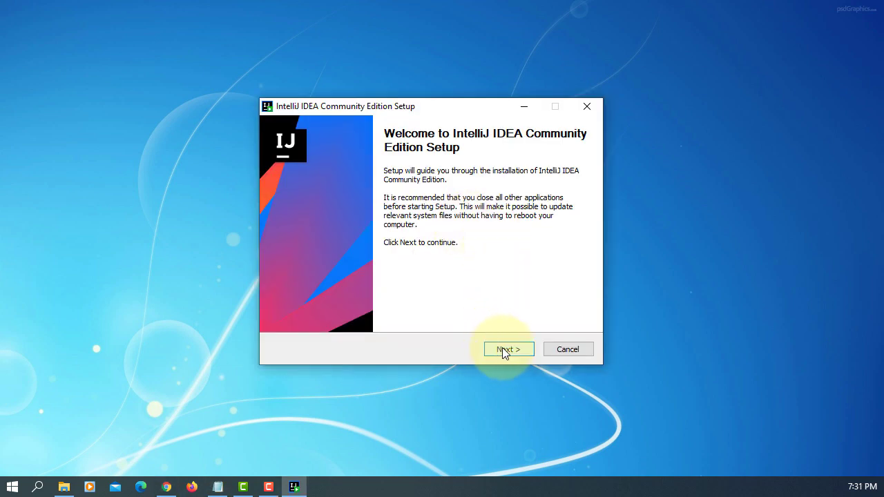
click(508, 349)
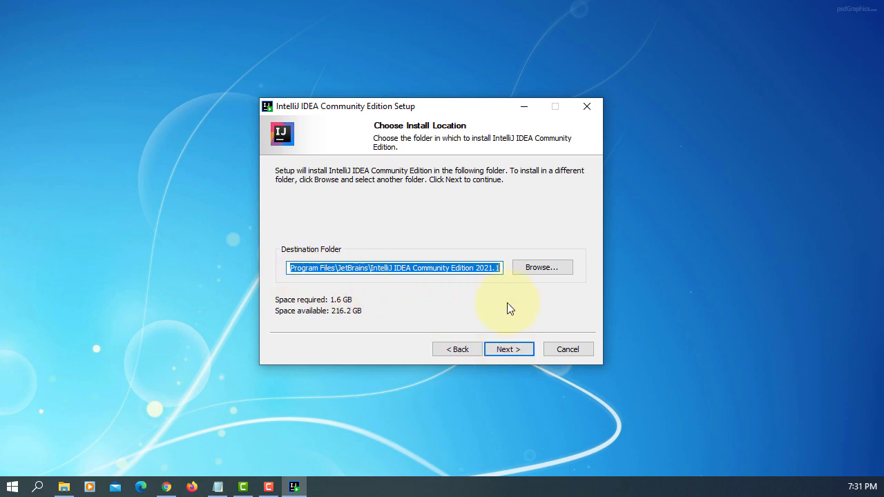
click(508, 348)
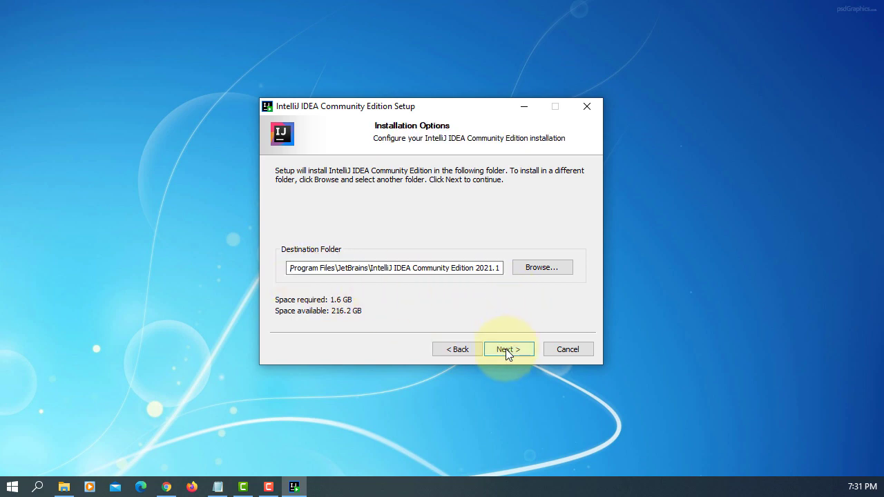
click(508, 349)
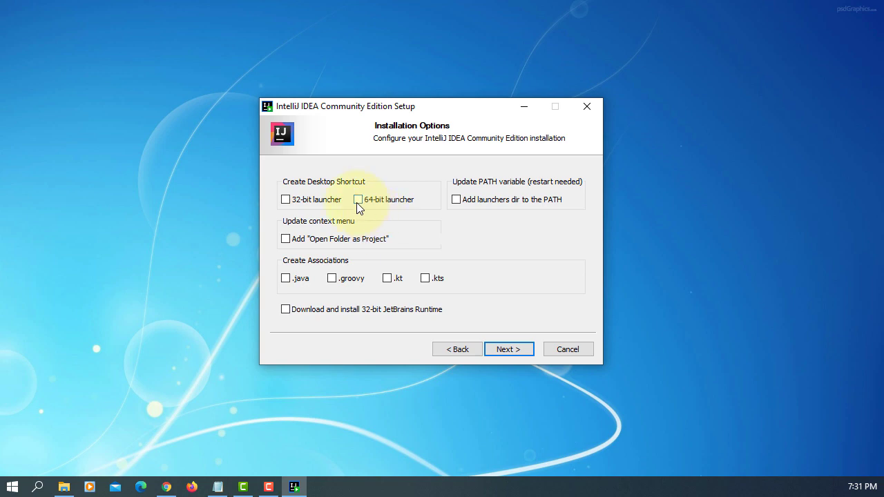
Add the 64-bit launcher desktop shortcut, install IntelliJ IDEA, and finish setup
click(358, 199)
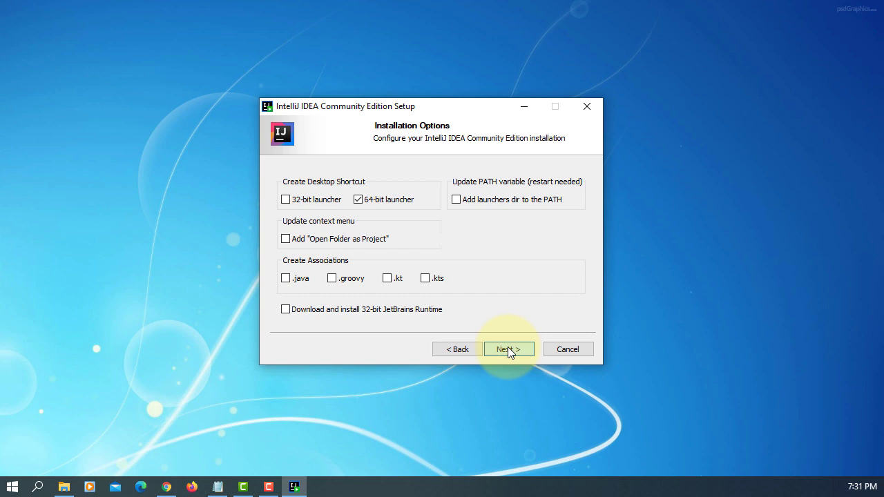
click(509, 348)
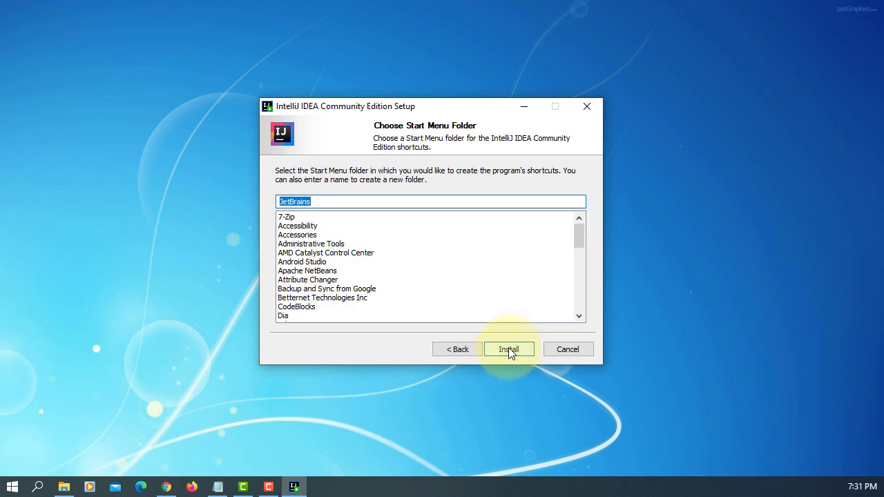
click(509, 349)
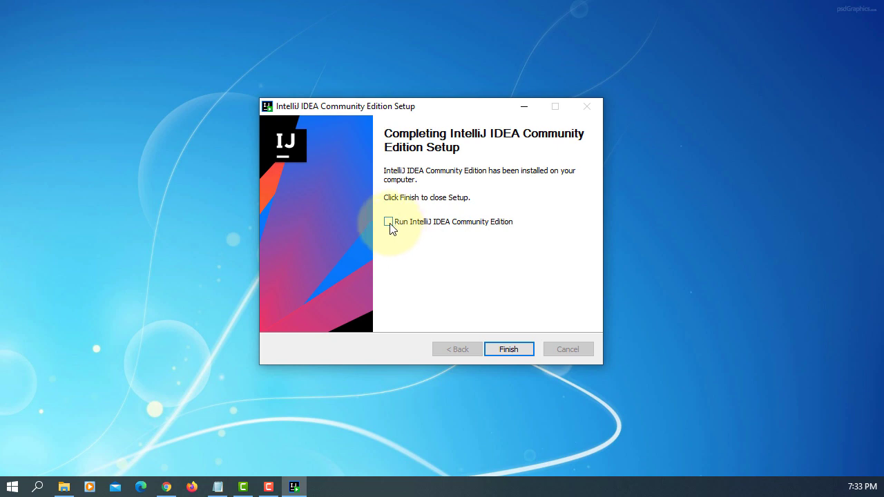
click(508, 349)
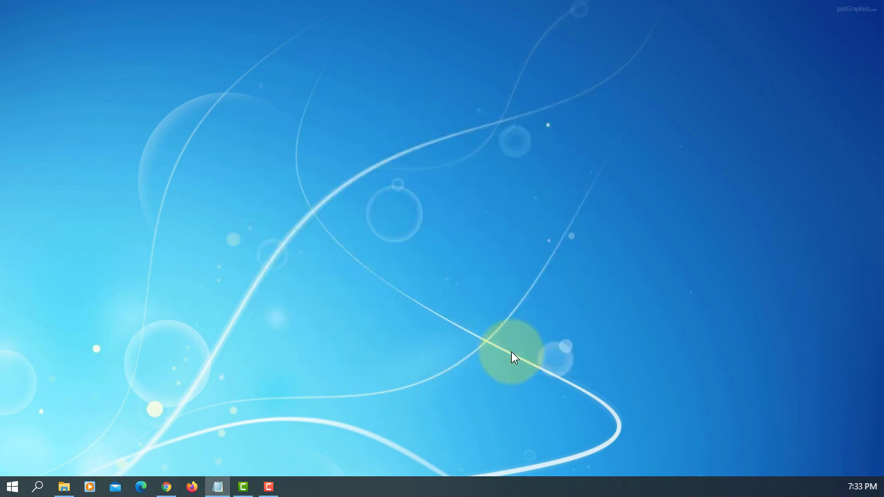
mouse_move(464, 268)
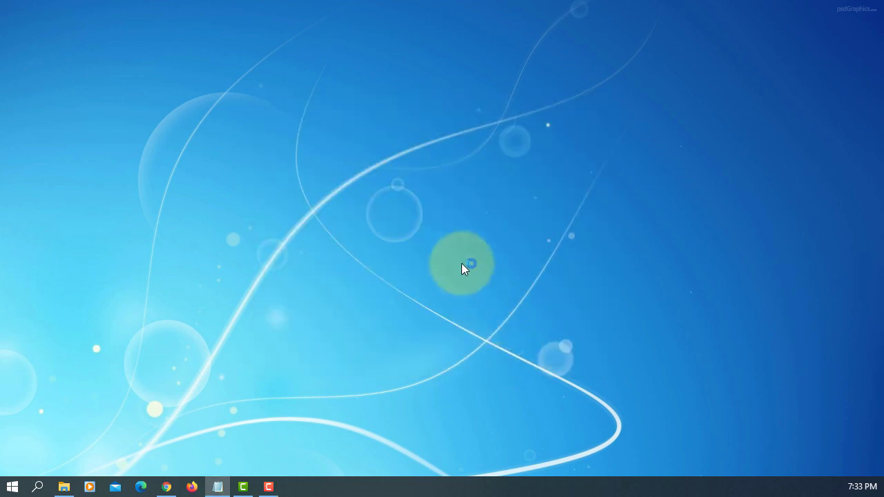
Scroll through the Community Edition user agreement, confirm acceptance, and continue
click(293, 487)
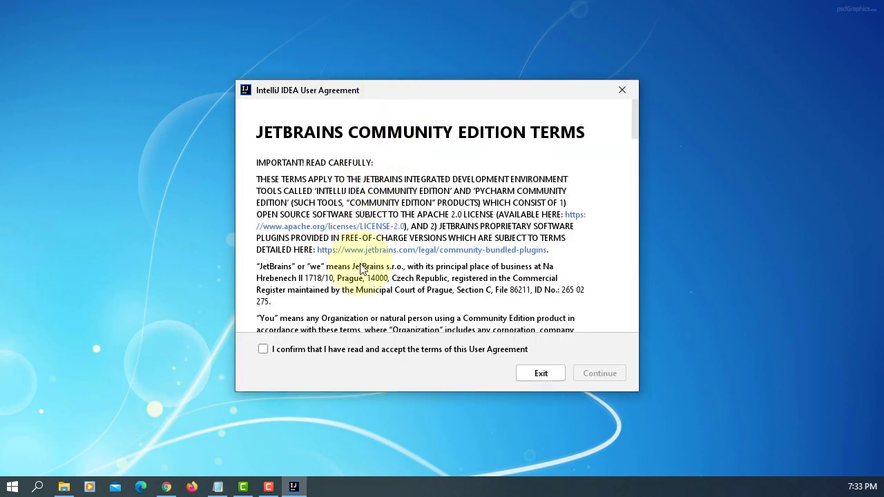
scroll(down, 3)
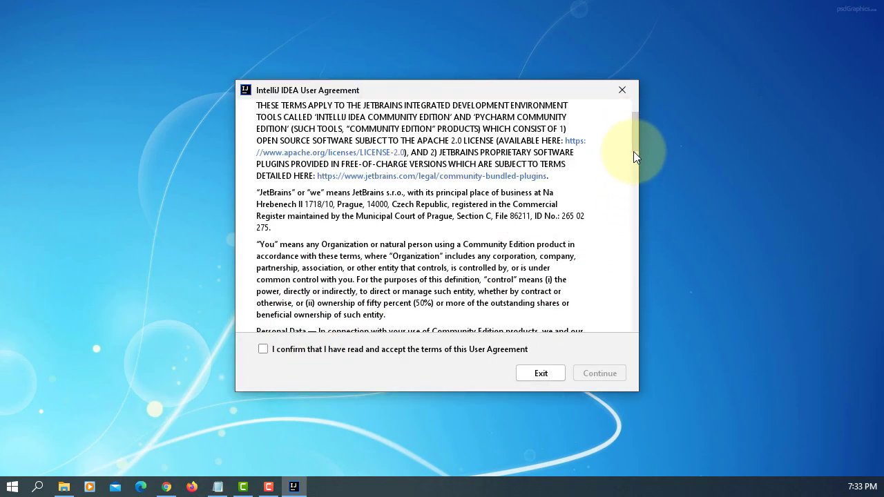
scroll(down, 3)
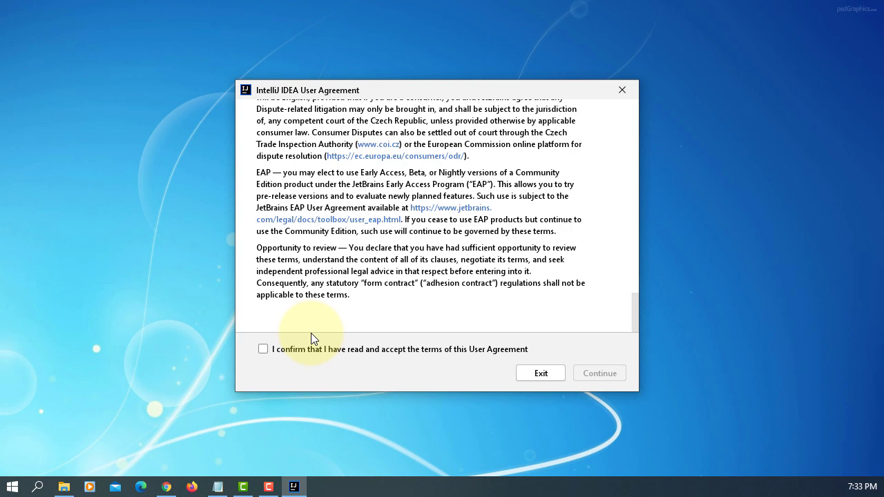
click(262, 348)
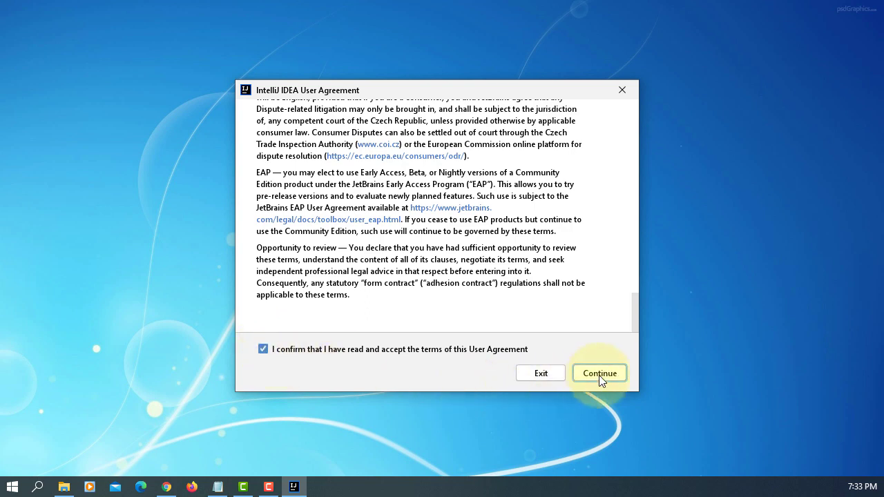
click(598, 372)
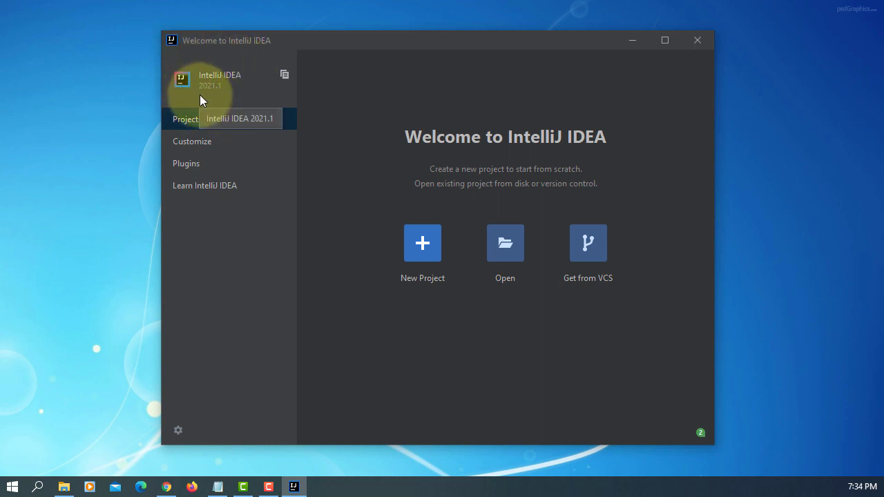
mouse_move(152, 289)
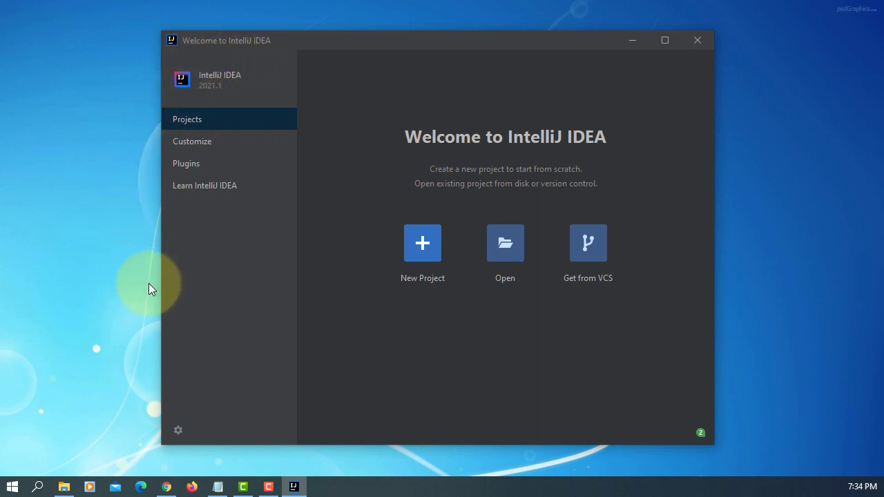
mouse_move(430, 404)
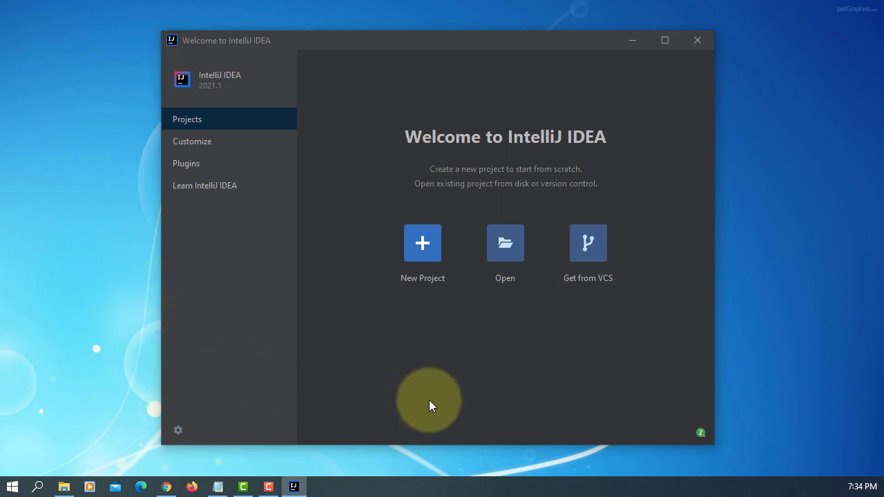
mouse_move(422, 243)
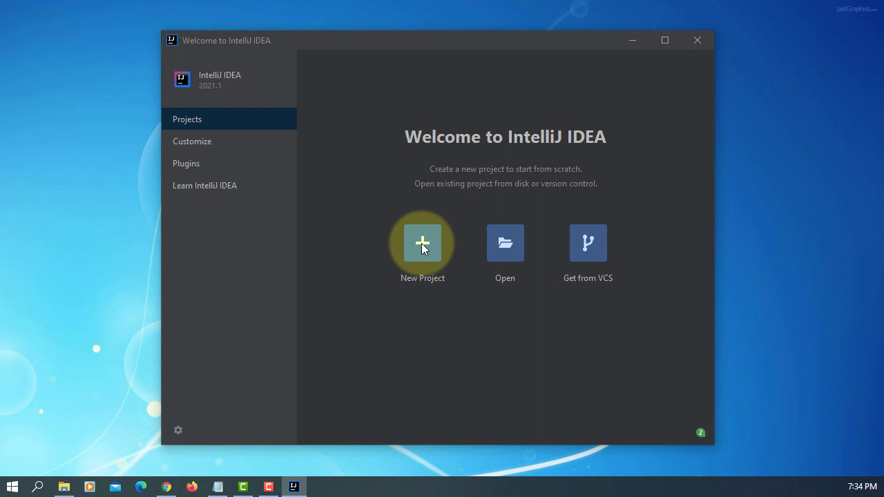
Create a new Java FX project using SDK 16, named JavaFXHelloWorld
click(421, 243)
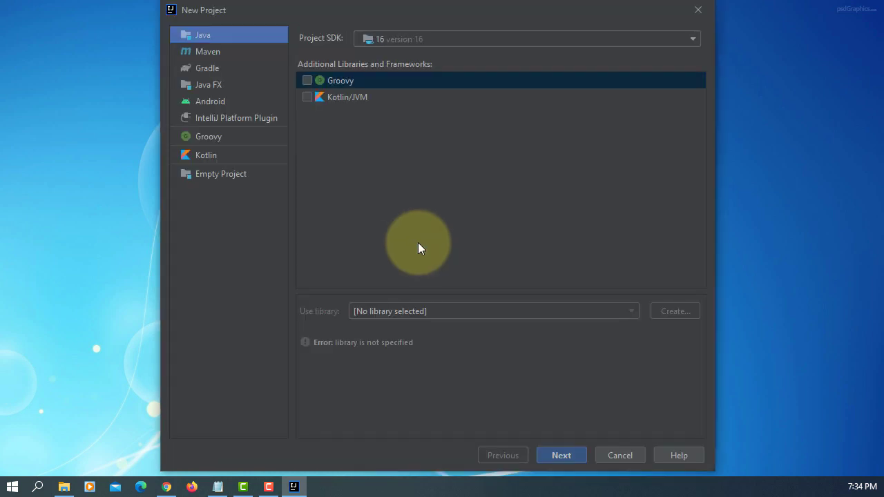
click(208, 85)
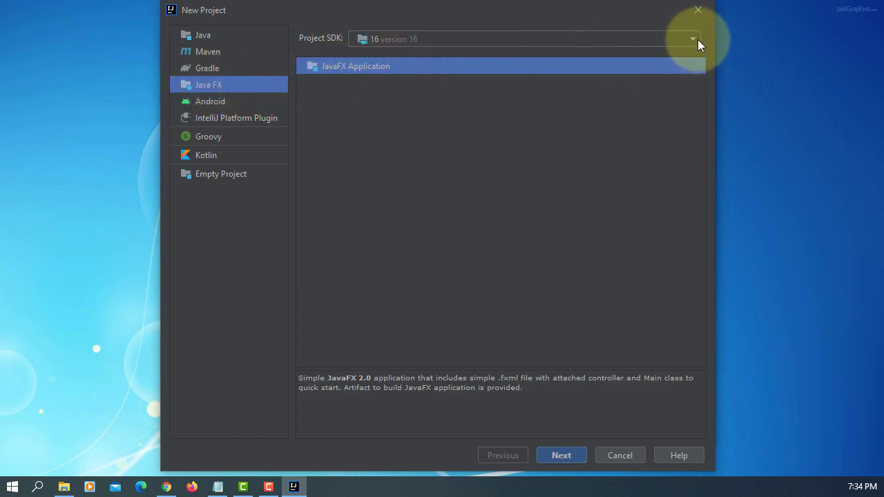
click(691, 38)
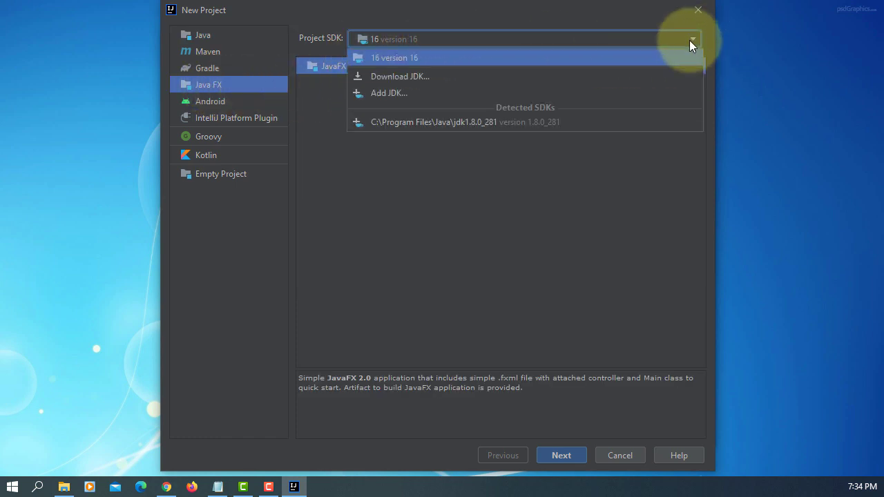
click(394, 57)
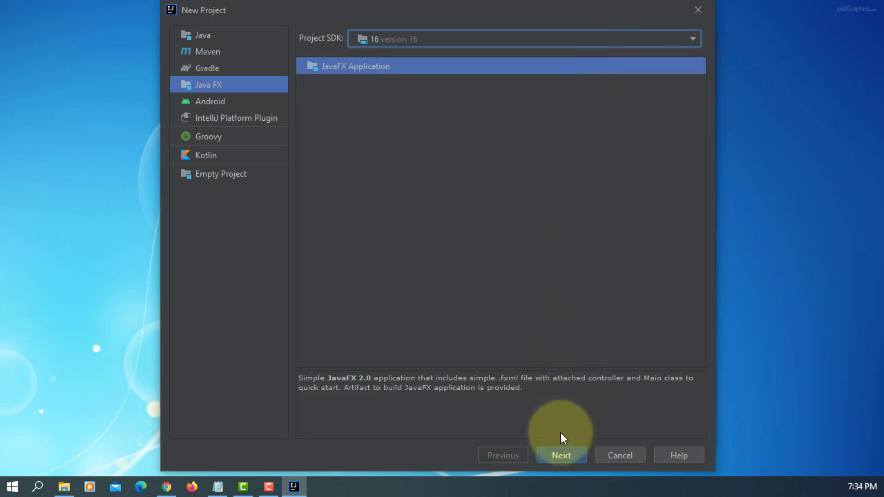
click(562, 455)
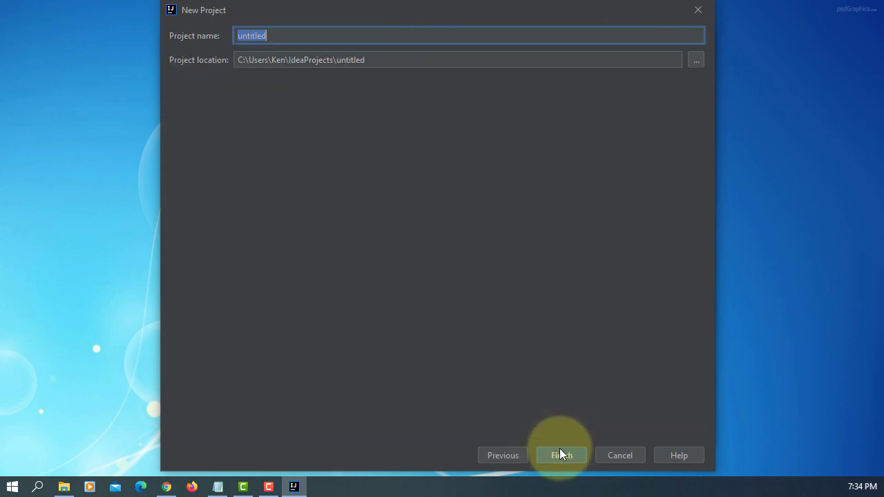
mouse_move(416, 253)
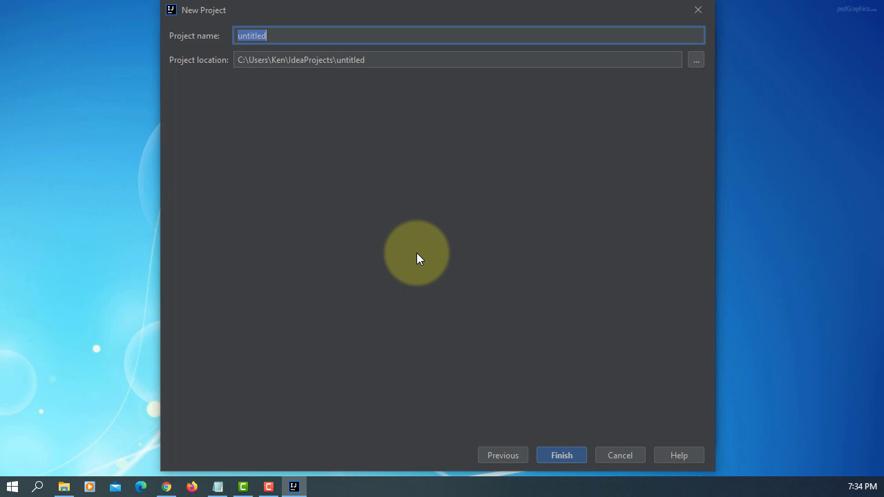
text(JavaFX)
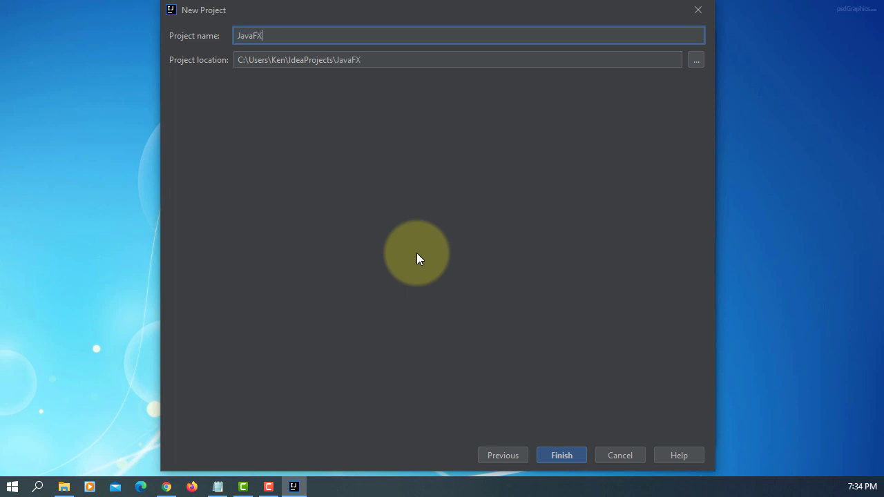
text(HelloWor)
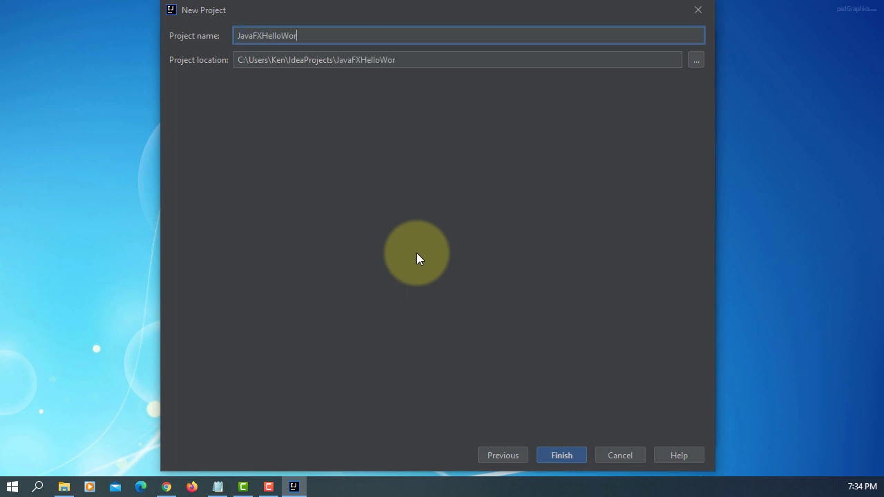
text(ld)
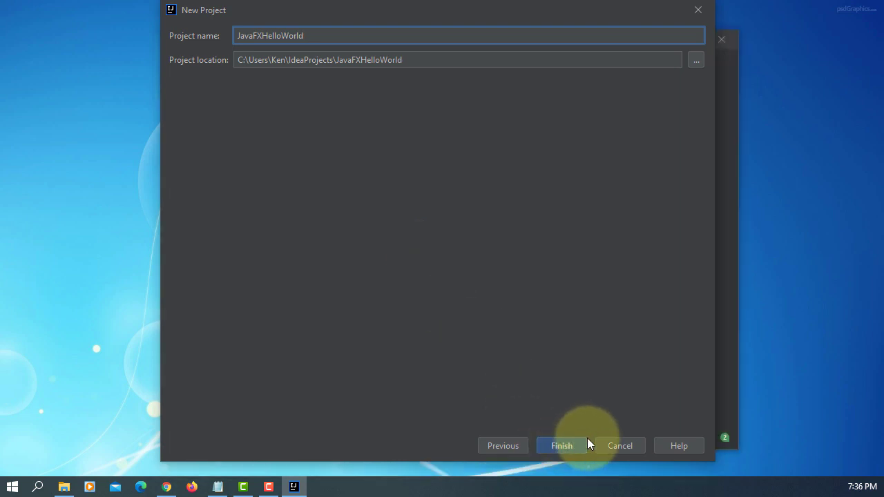
click(562, 445)
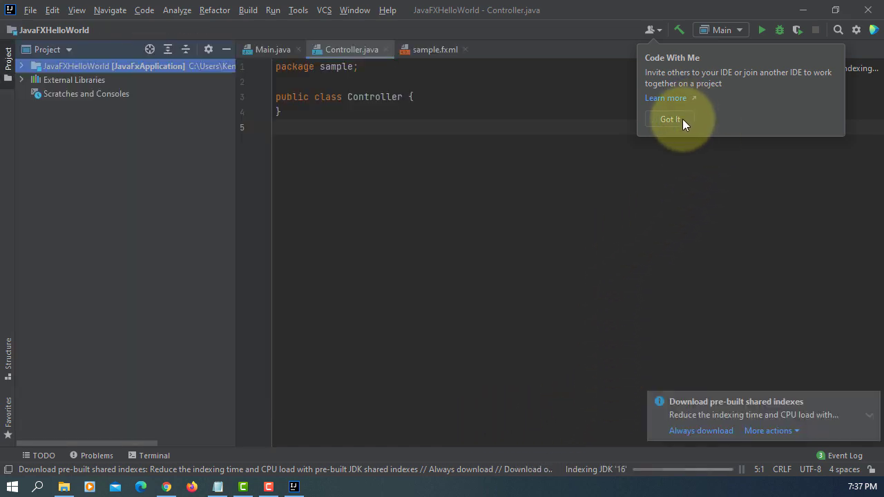
Dismiss the Code With Me tip, expand the project tree, and view sample.fxml
click(669, 118)
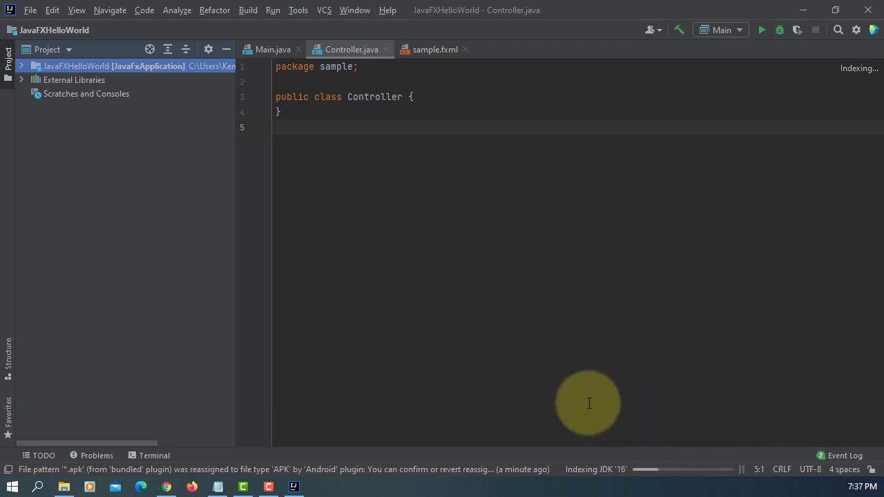
mouse_move(714, 468)
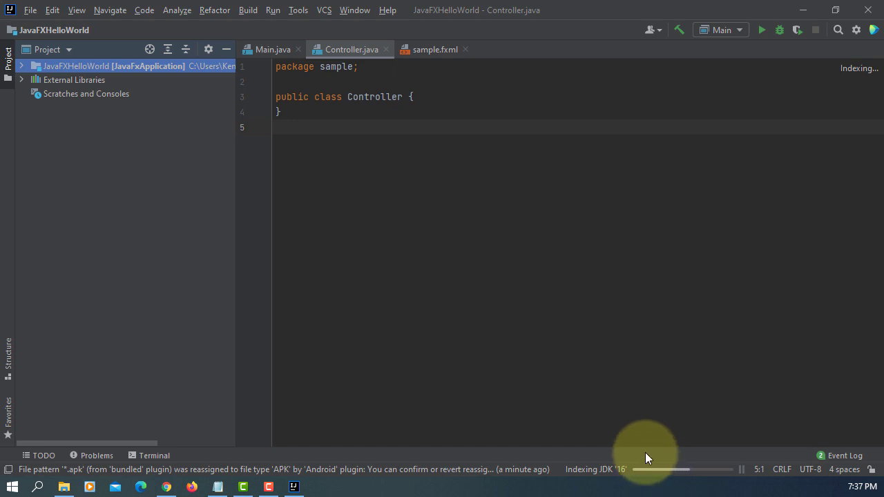
click(21, 66)
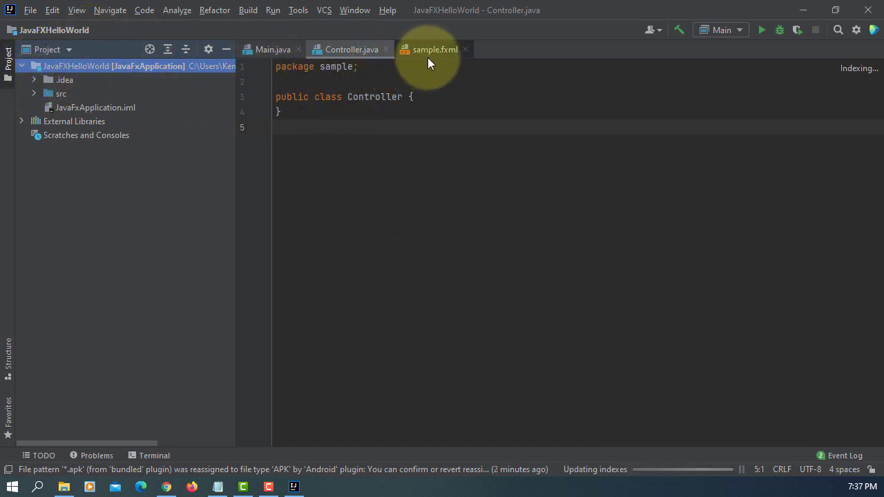
click(434, 49)
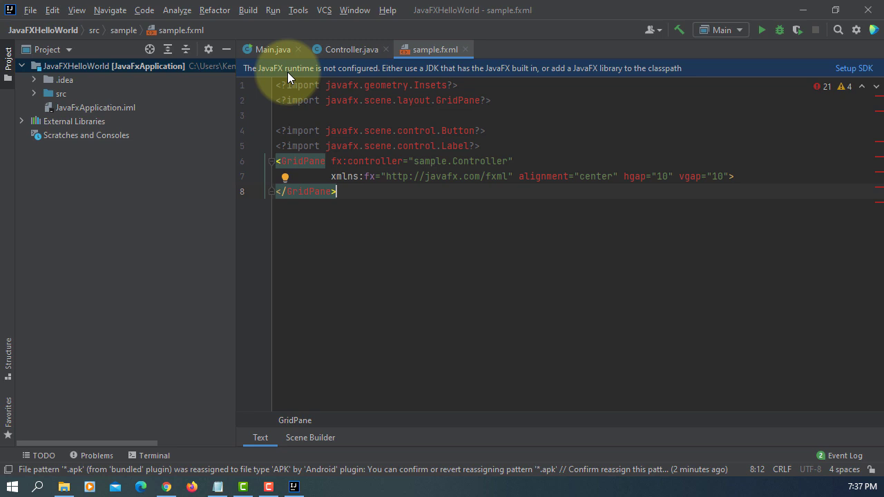
mouse_move(649, 72)
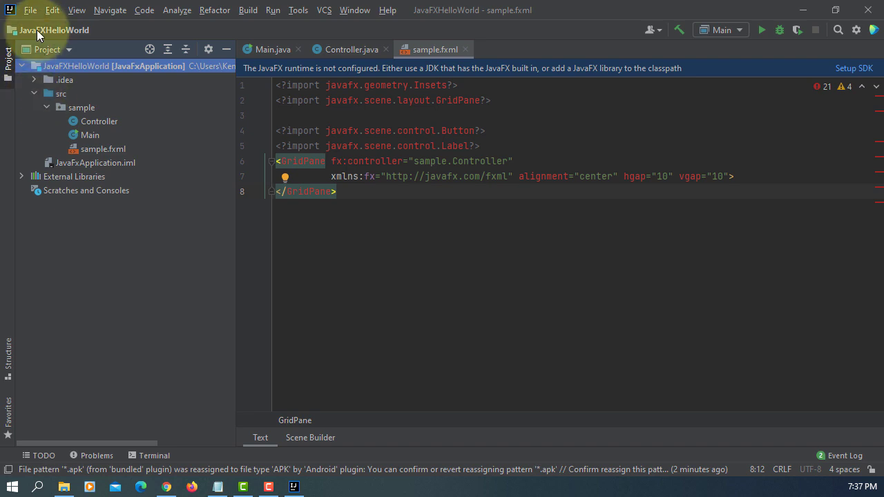
In Project Structure, add C:\Program Files\Java\javafx-sdk-16\lib as a Java library for JavaFxApplication
click(31, 10)
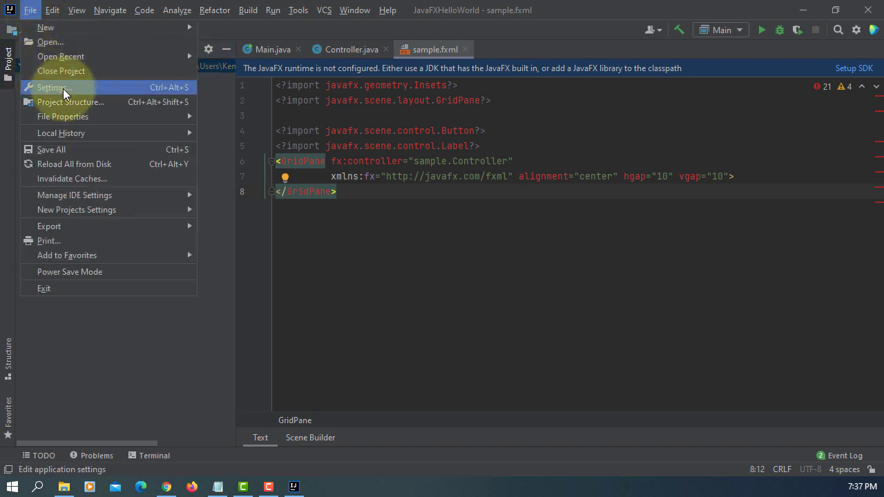
click(71, 102)
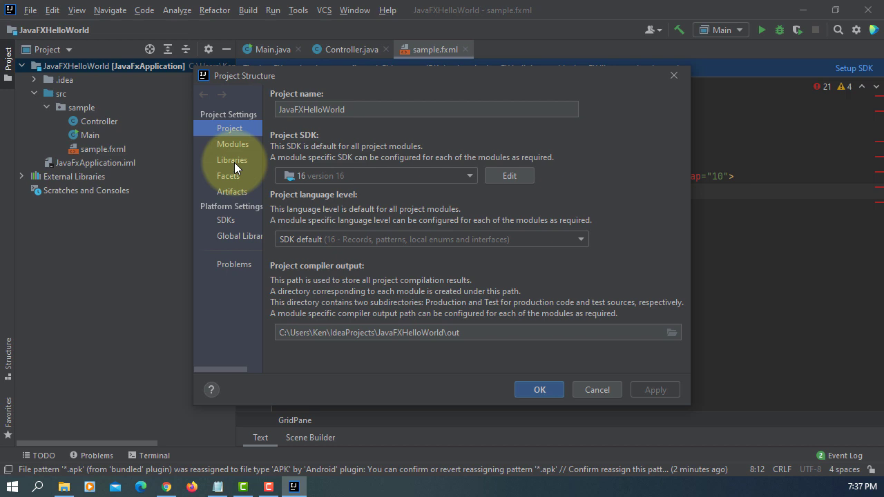
click(232, 159)
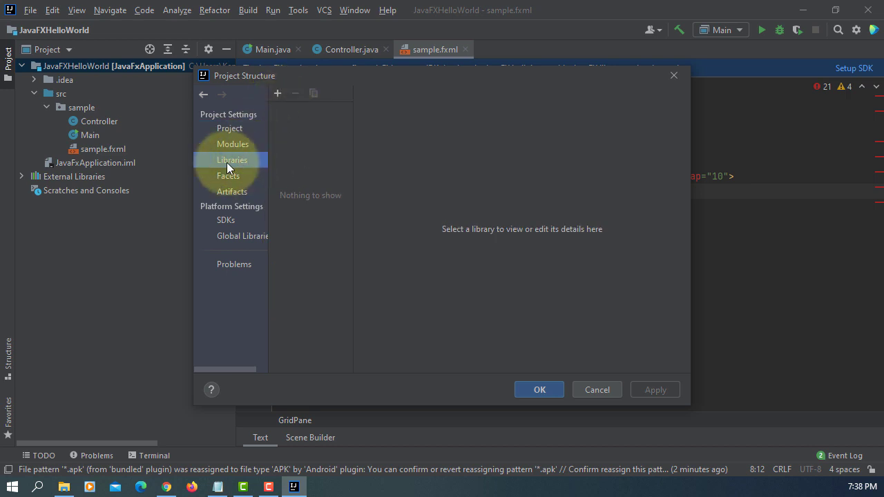
click(276, 93)
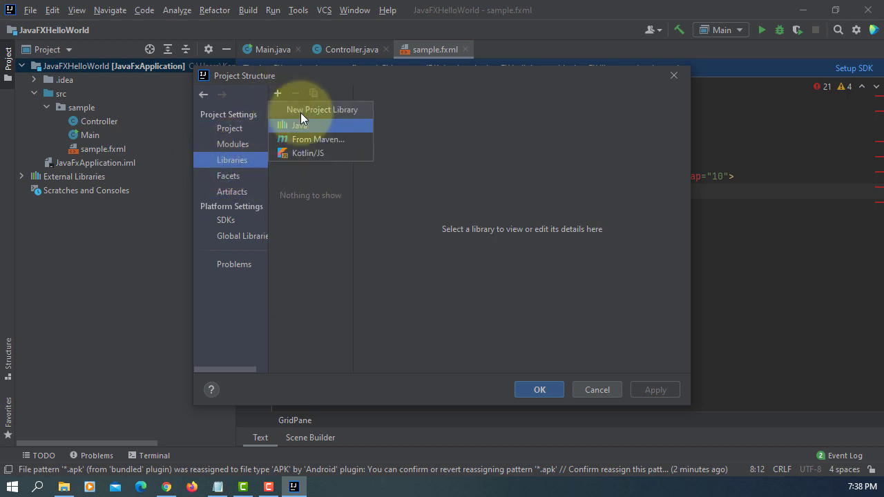
click(300, 125)
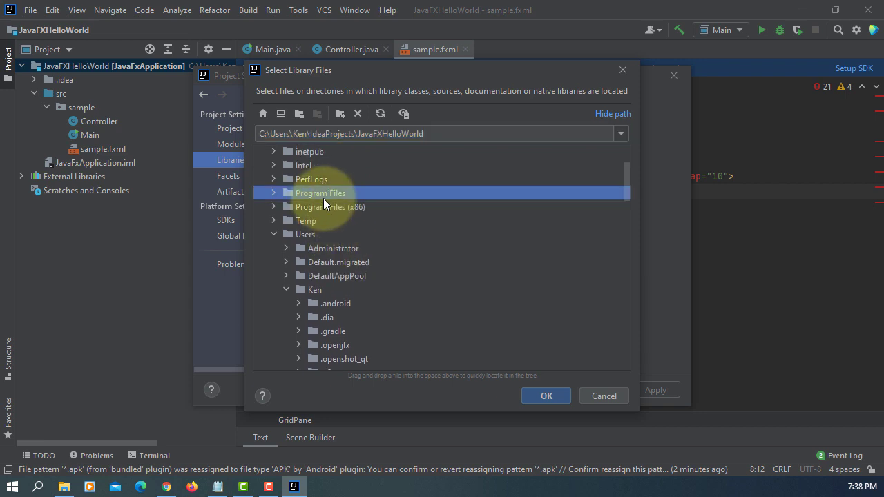
double_click(320, 192)
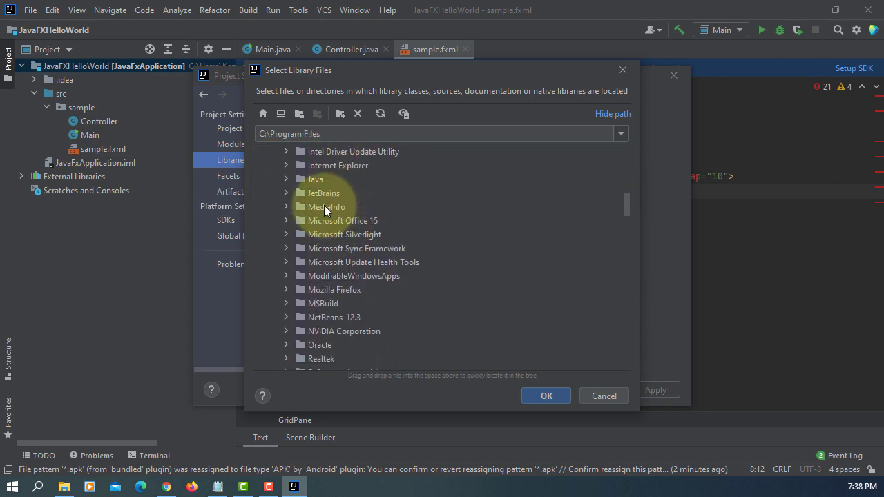
double_click(315, 179)
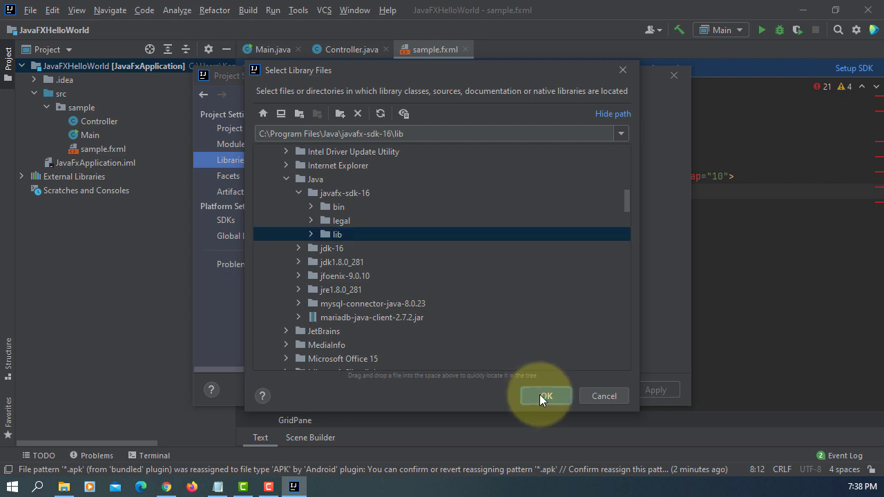
click(545, 395)
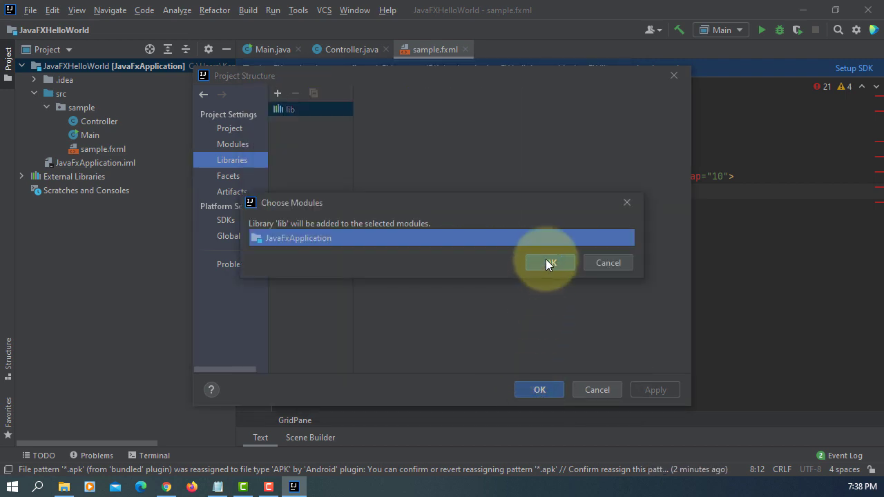
click(550, 262)
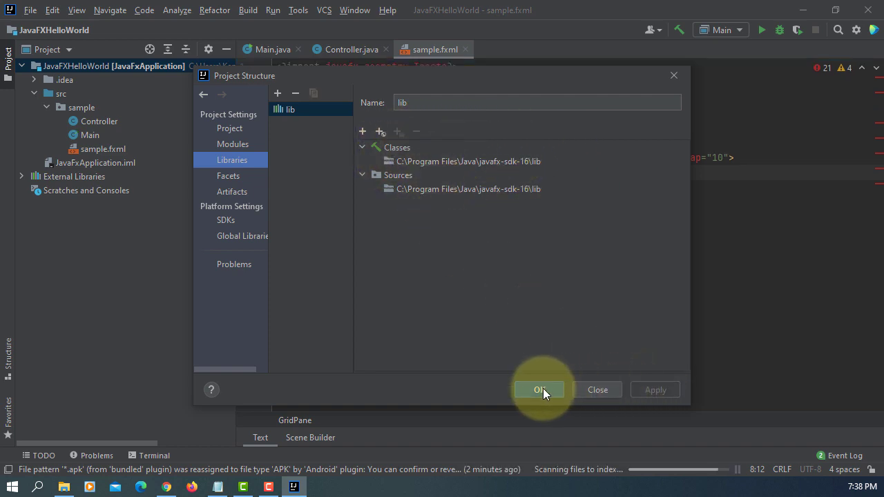
click(539, 389)
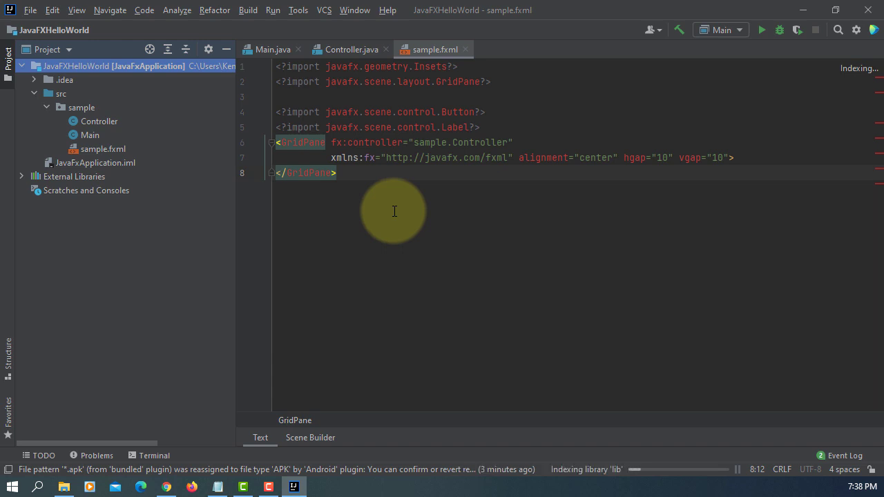
mouse_move(506, 385)
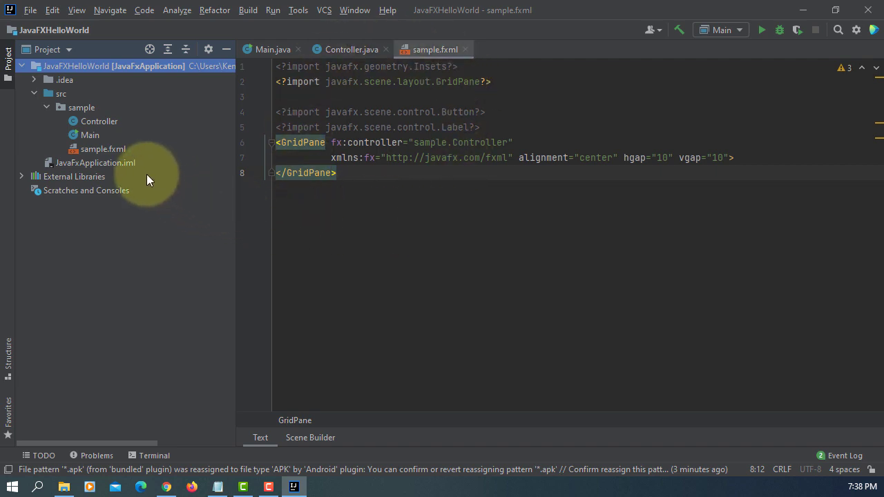
mouse_move(121, 155)
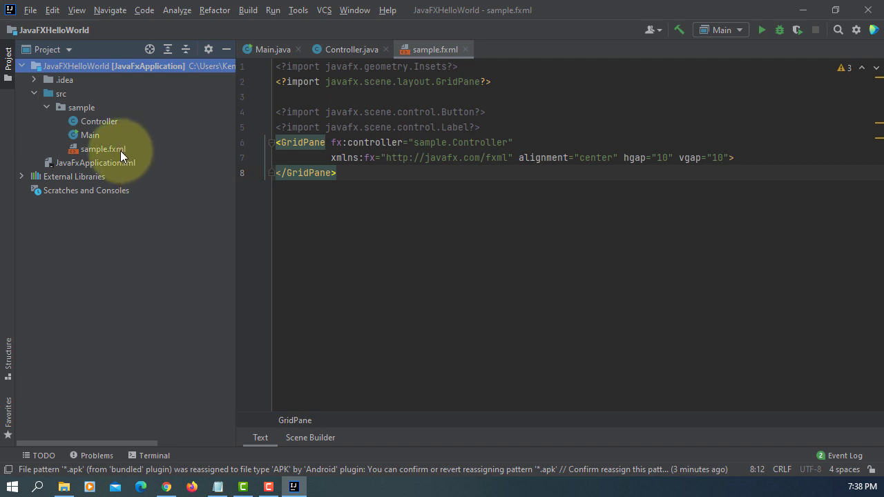
Choose Open In SceneBuilder from sample.fxml's context menu in the Project tree
click(103, 148)
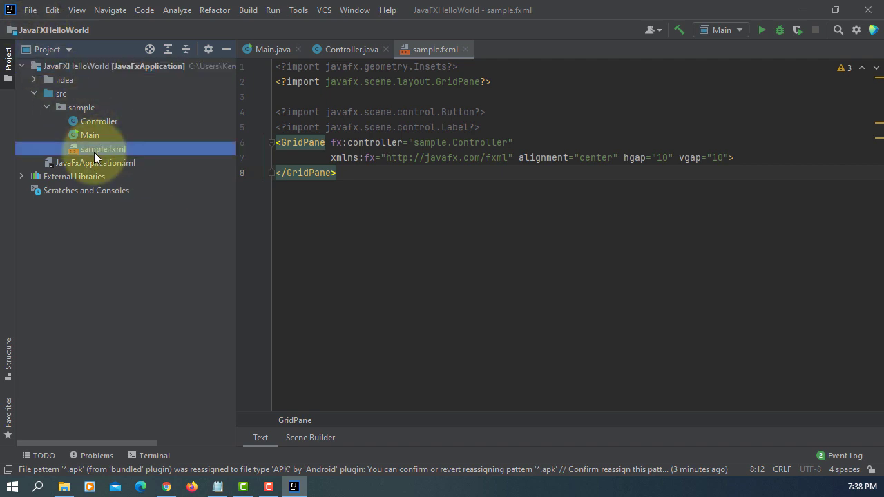
right_click(102, 148)
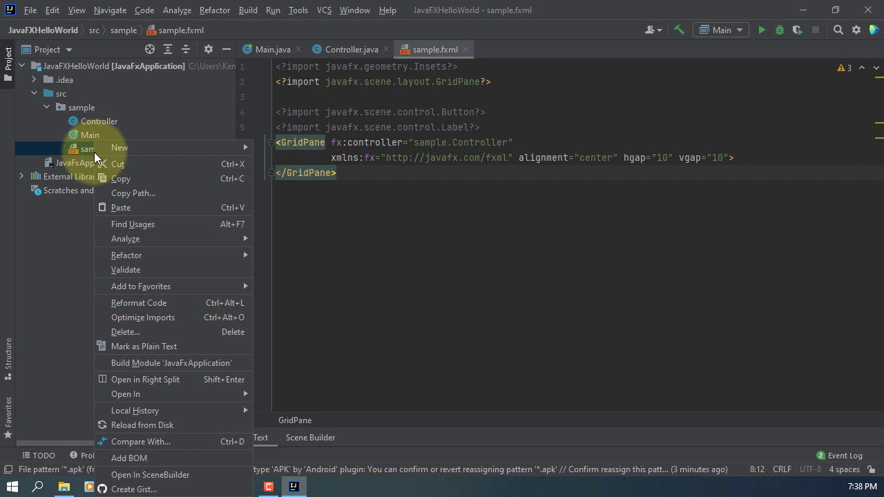
mouse_move(150, 475)
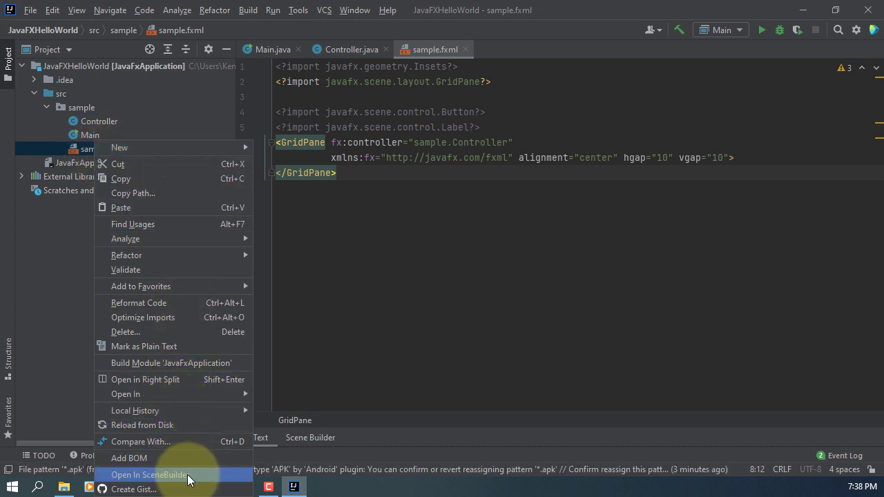
click(149, 474)
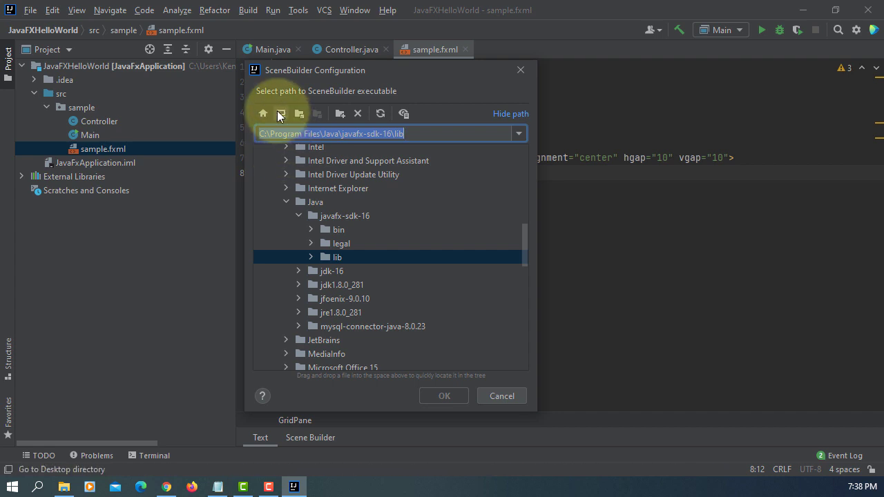
Set the Scene Builder path to SceneBuilder.exe under AppData\Local\SceneBuilder and confirm
scroll(down, 3)
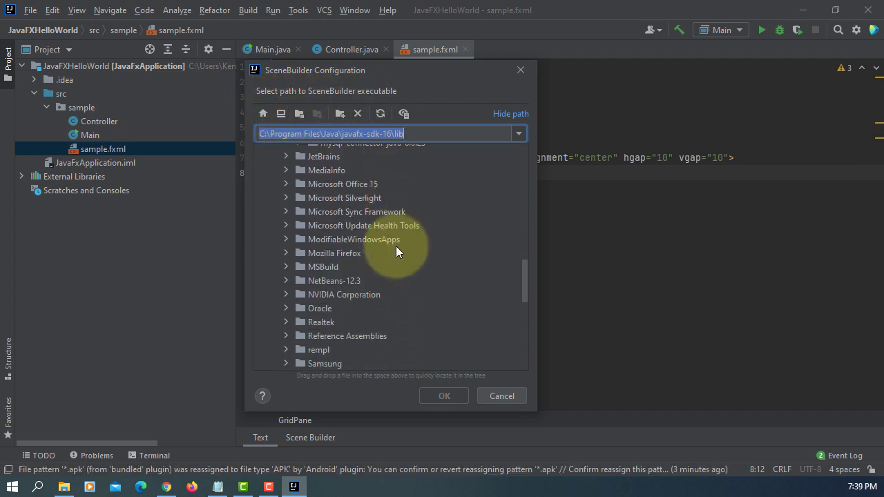
scroll(down, 3)
text(C:\Users\Ken\A)
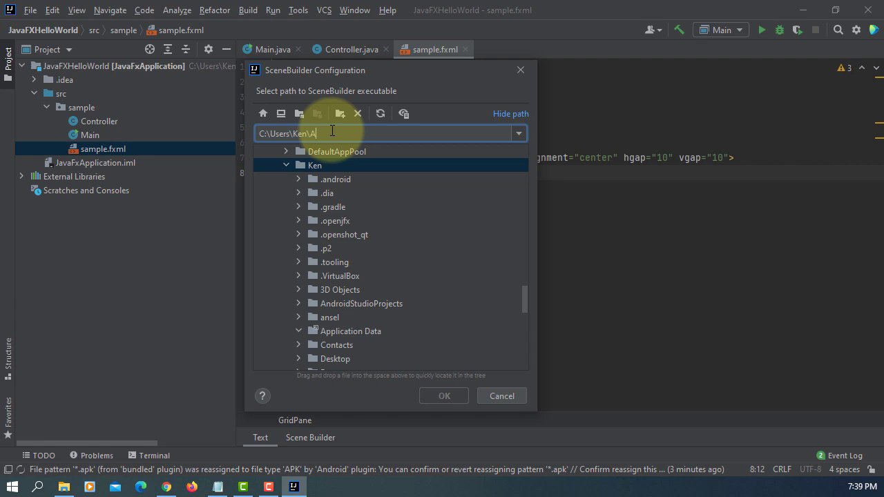
text(ppData)
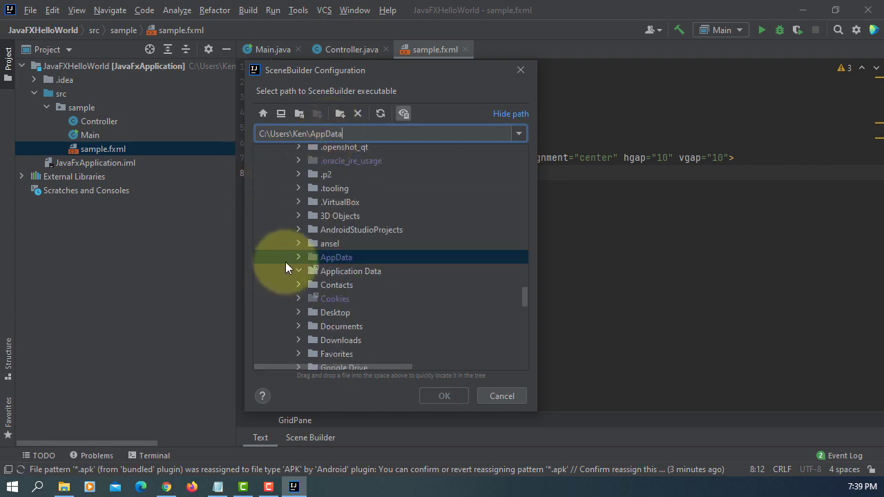
click(298, 257)
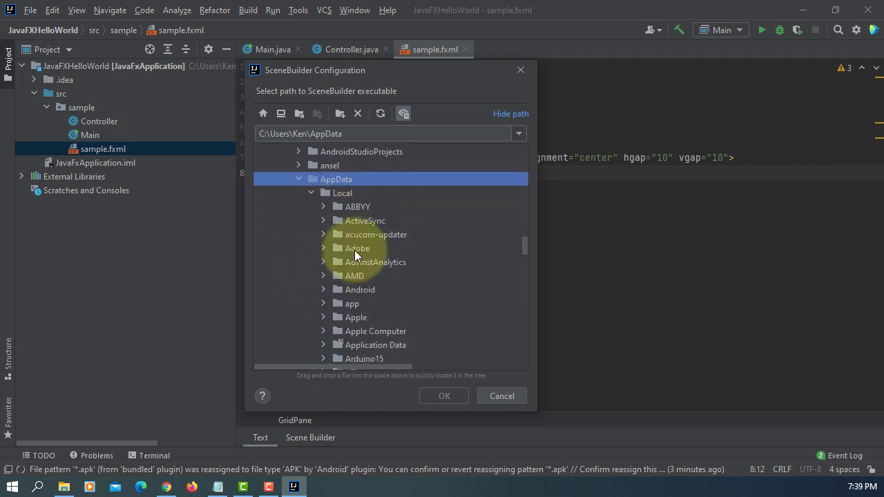
scroll(down, 3)
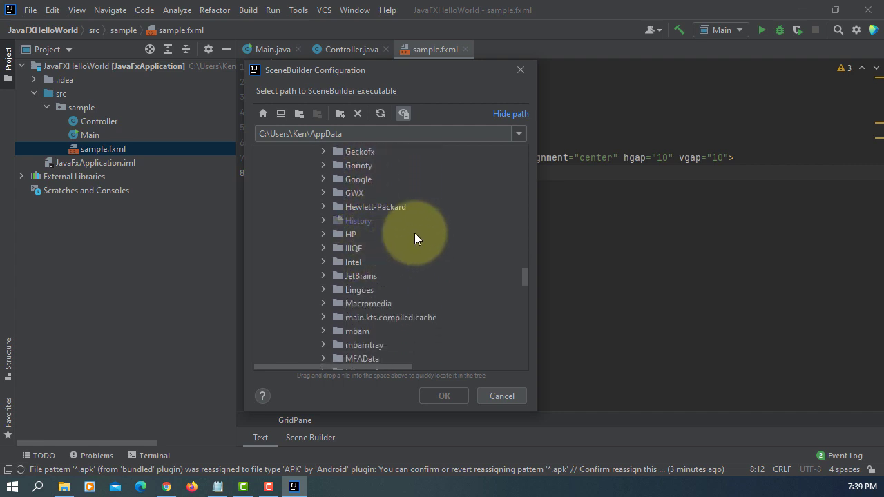
scroll(down, 3)
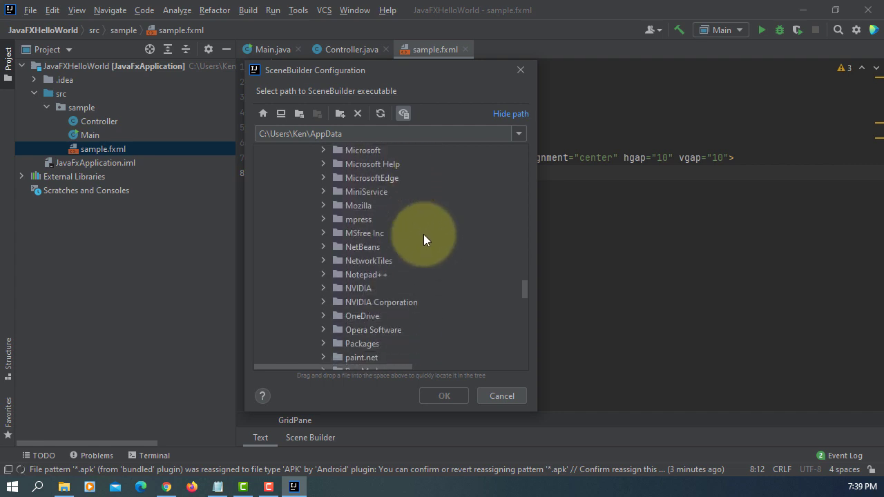
scroll(down, 3)
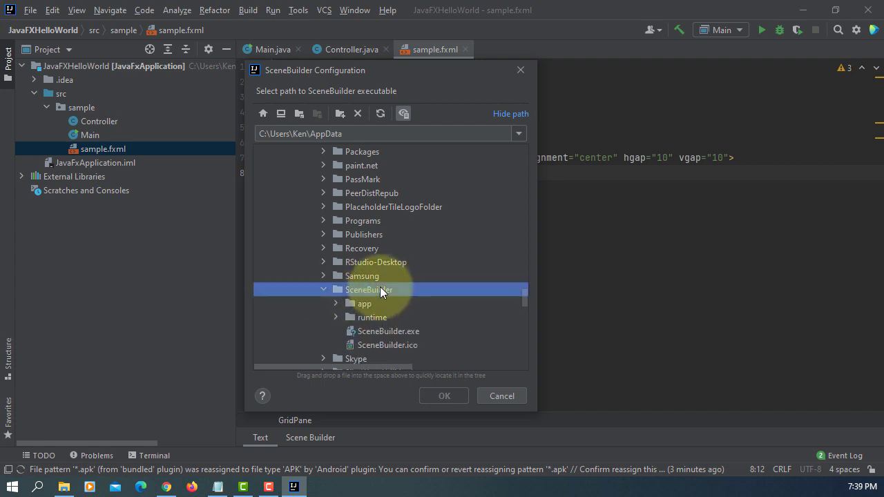
click(388, 330)
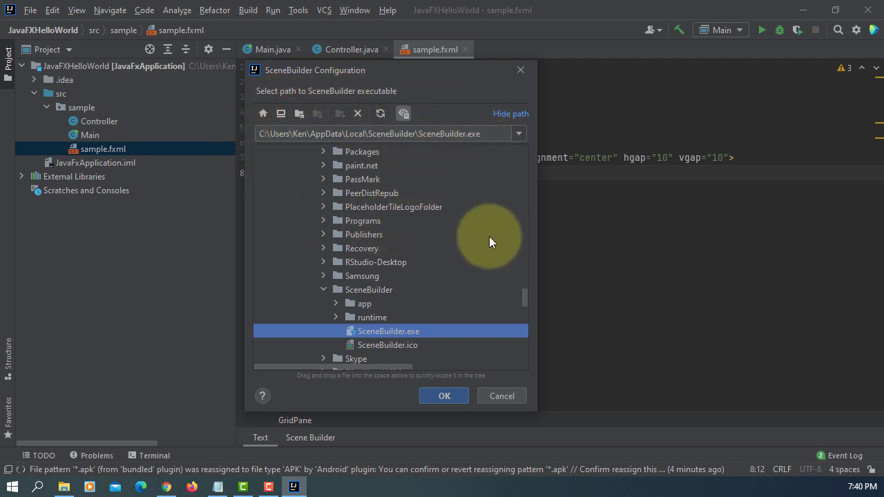
click(444, 395)
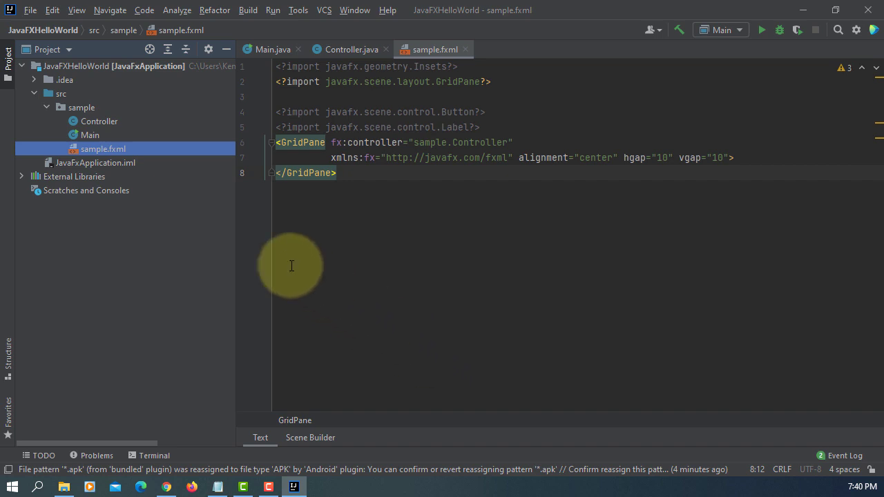
mouse_move(228, 149)
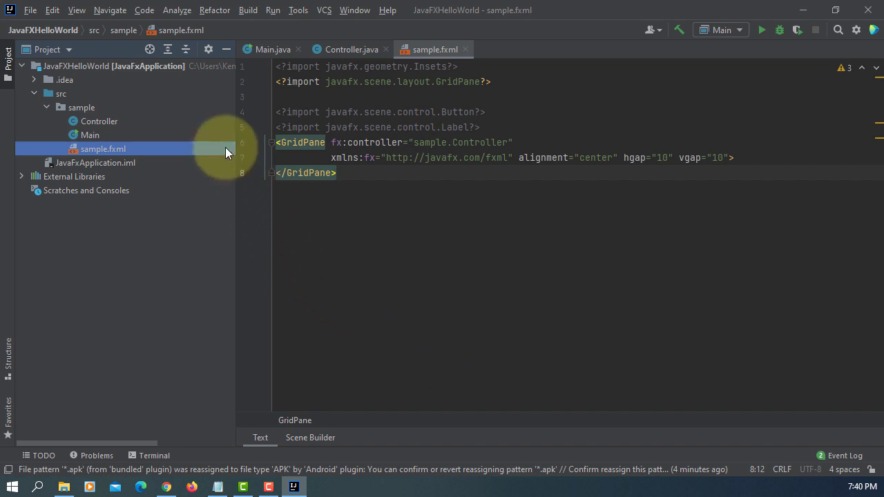
right_click(103, 148)
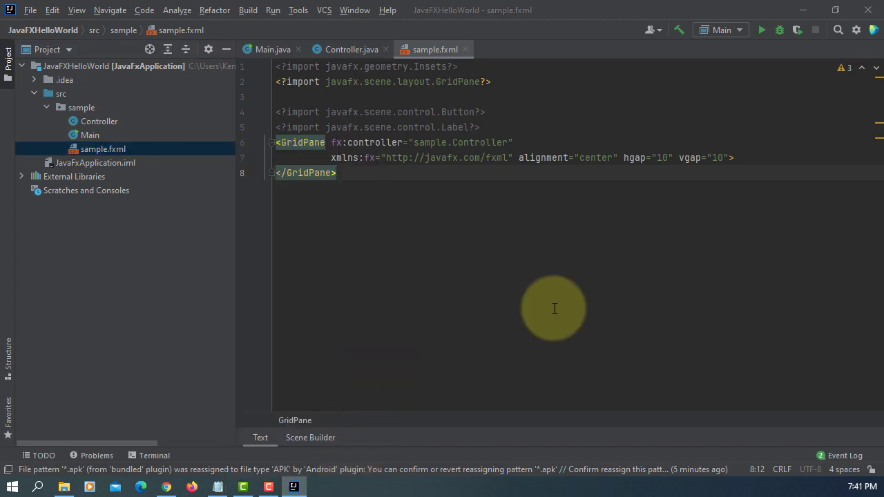
Open sample.fxml in Scene Builder, drag in an AnchorPane root and a centred Button
click(310, 437)
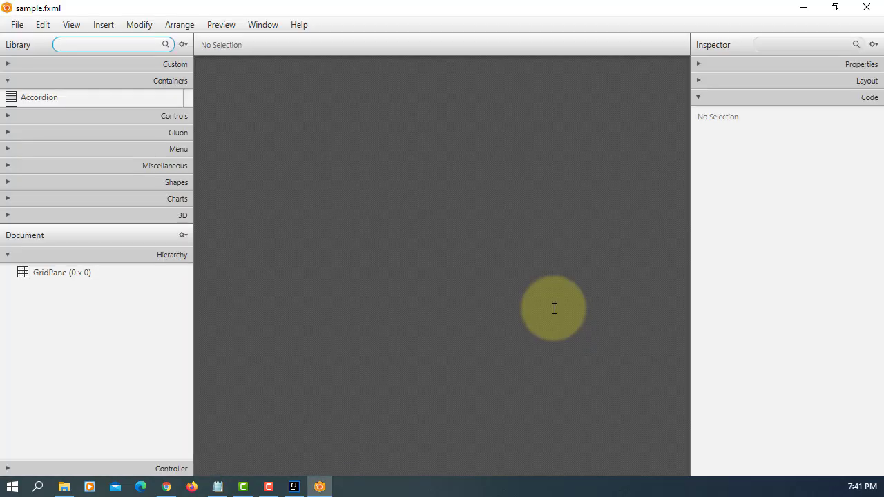
mouse_move(396, 309)
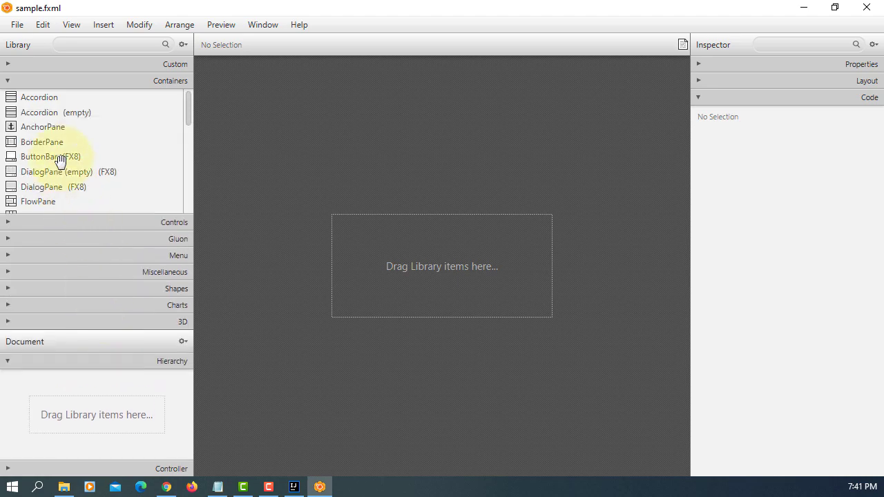
drag(43, 127, 441, 266)
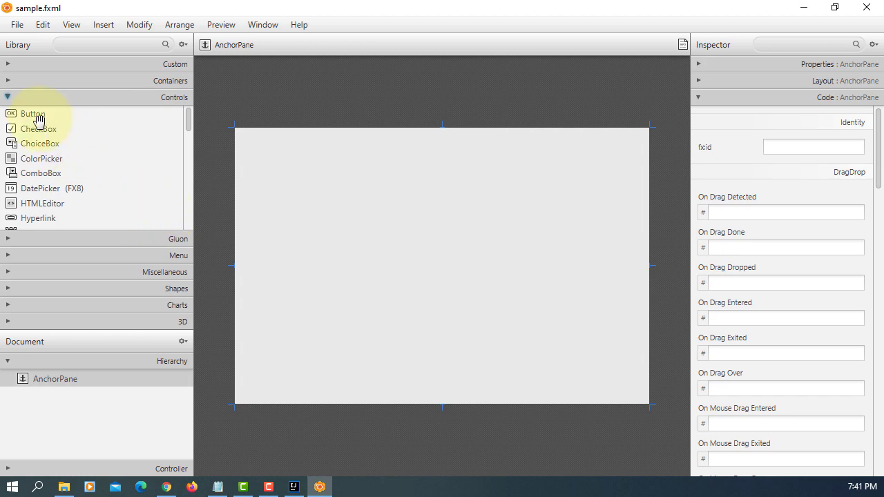
drag(33, 113, 434, 257)
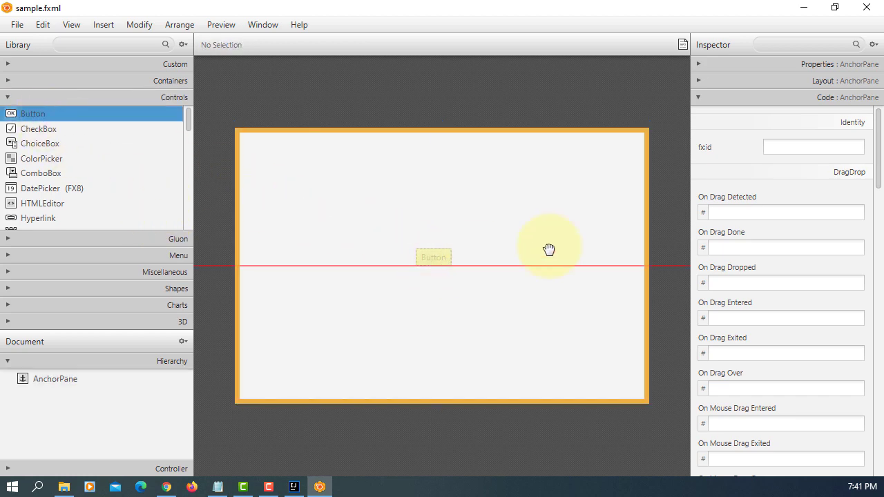
click(433, 257)
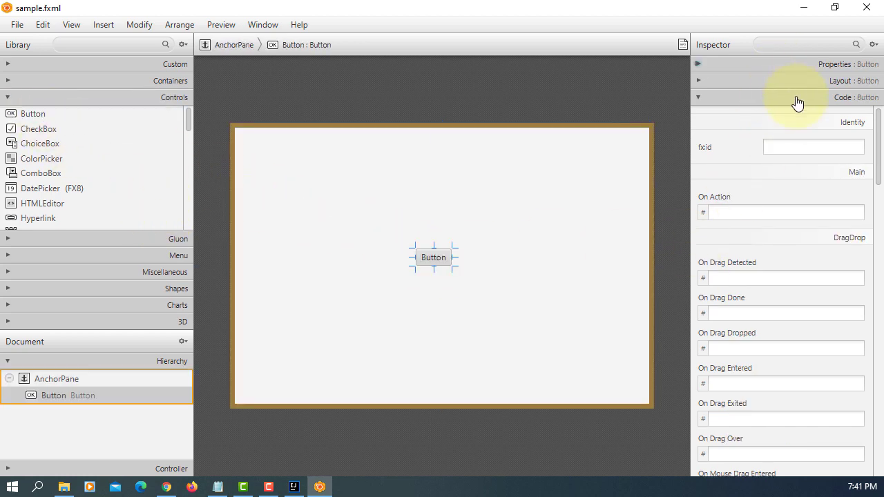
Set button text OK, fx:id btnOK, On Action handleBtnOK, and controller sample.Controller
click(834, 63)
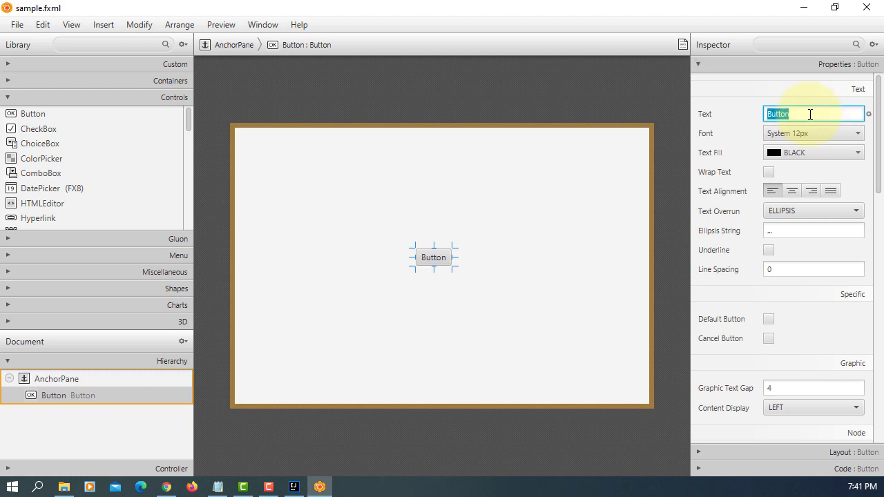
text(OK)
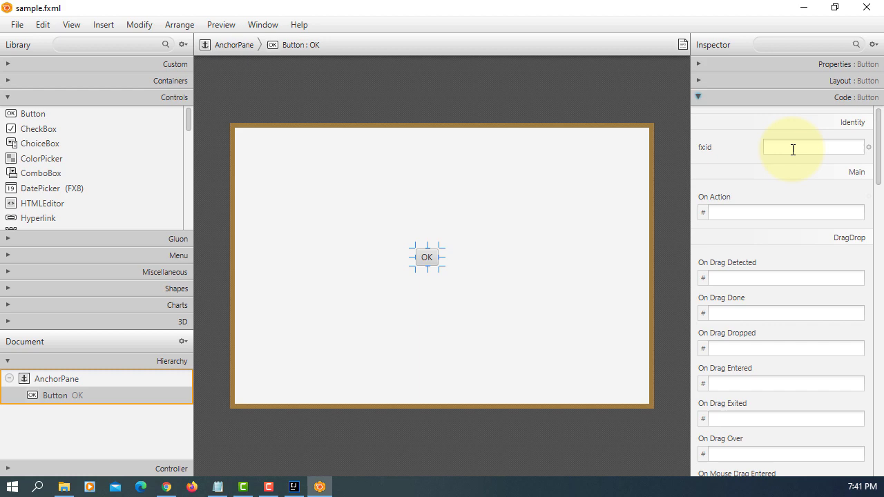
text(btnO)
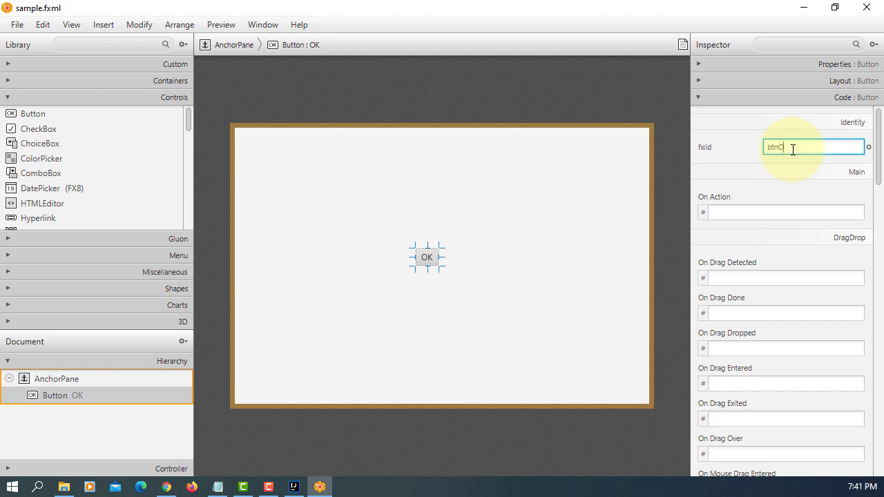
click(785, 212)
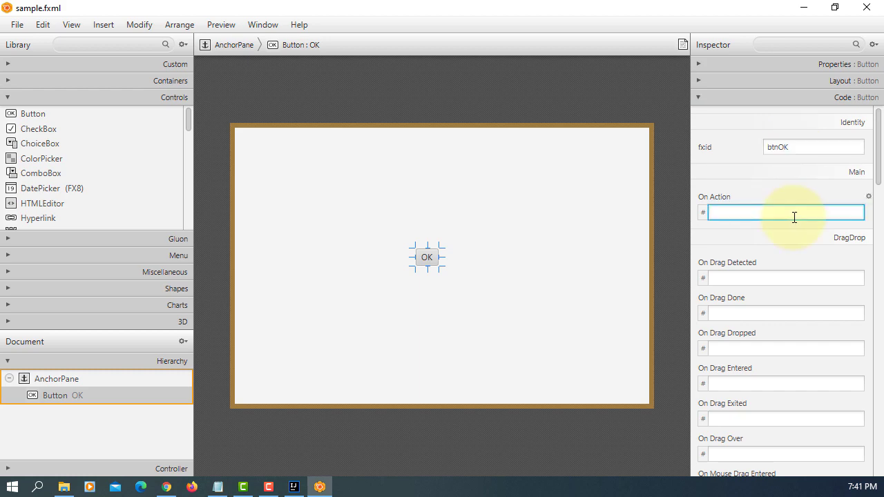
text(handle)
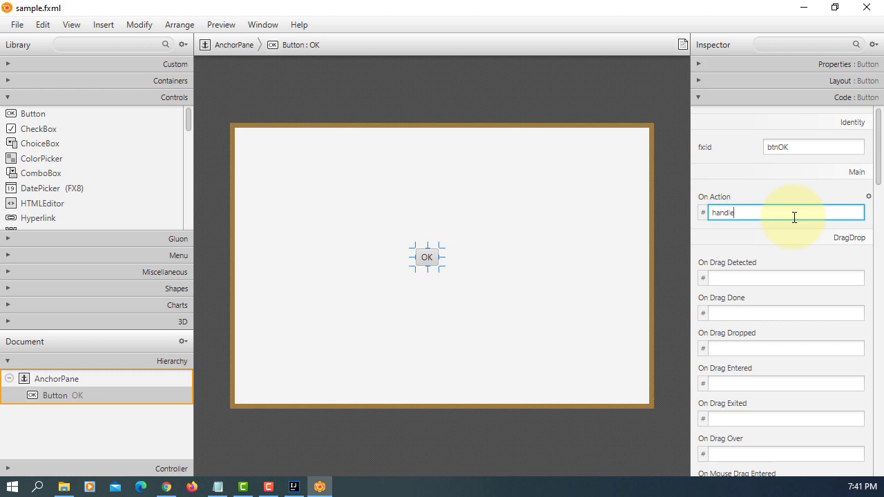
text(BtnOK)
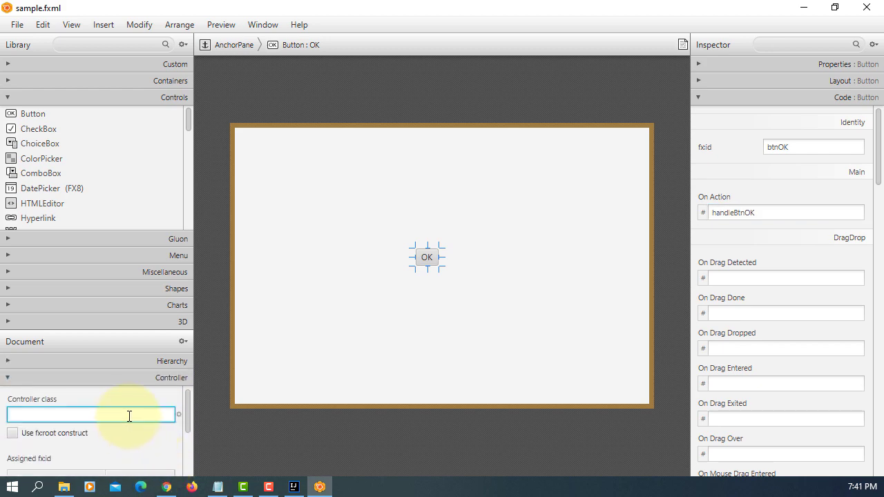
text(sample.Controller)
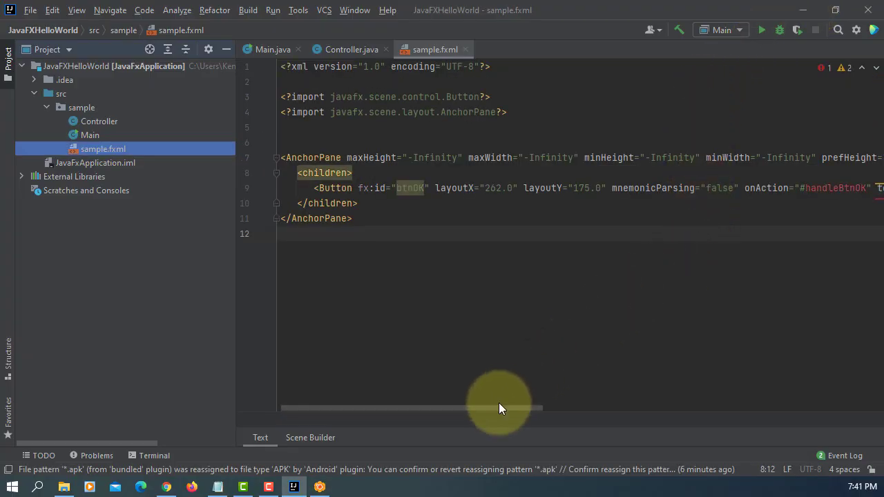
drag(497, 407, 814, 407)
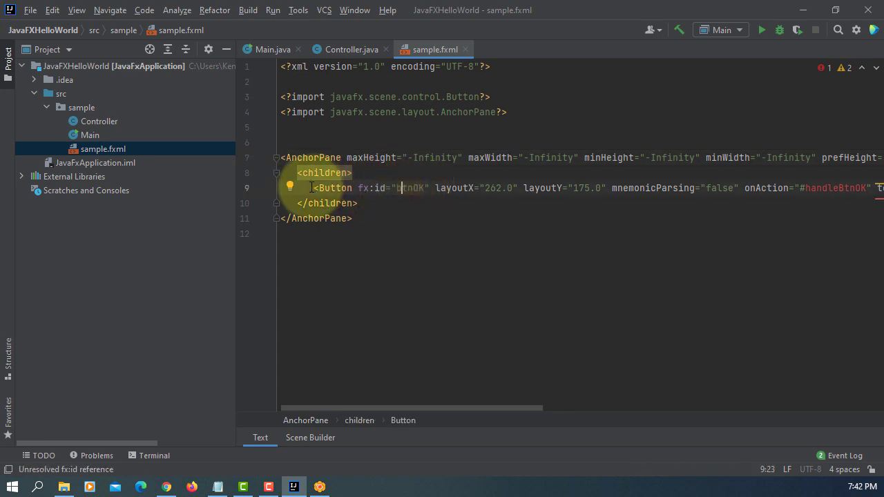
click(351, 49)
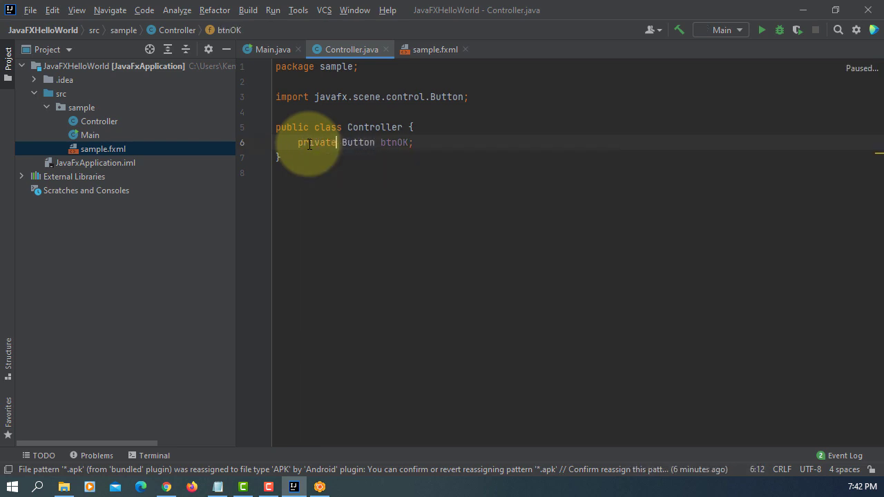
click(434, 49)
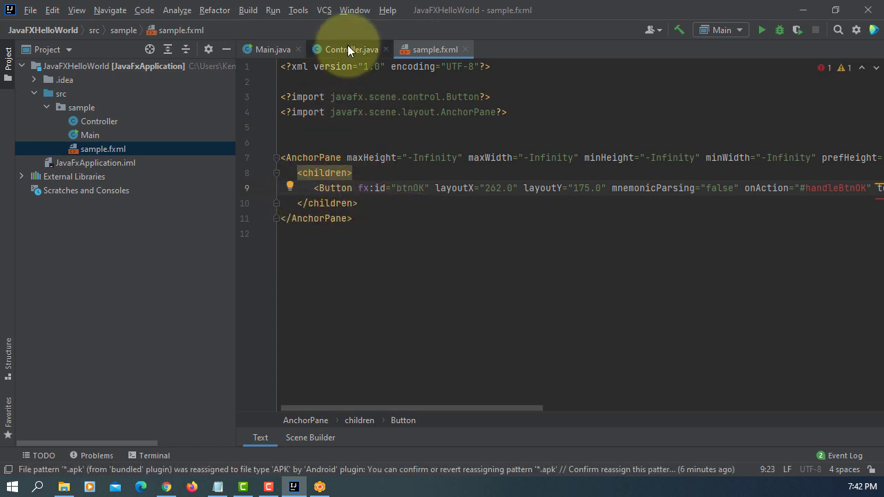
click(350, 49)
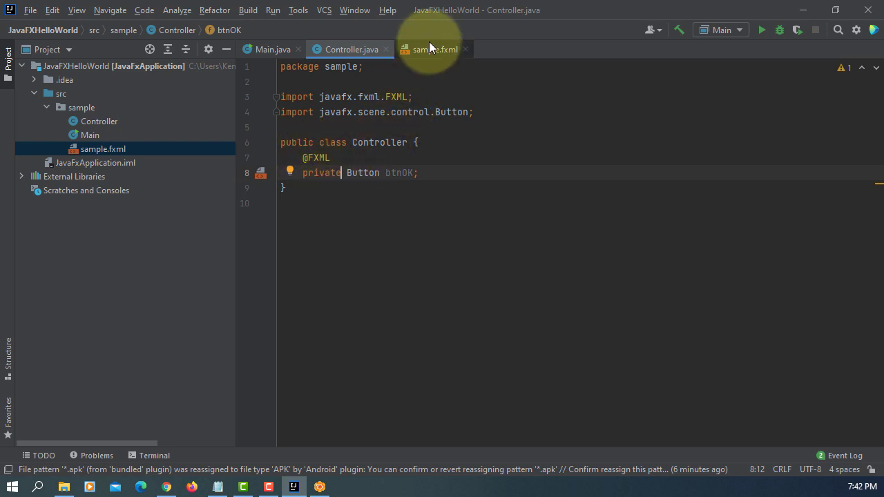
click(434, 49)
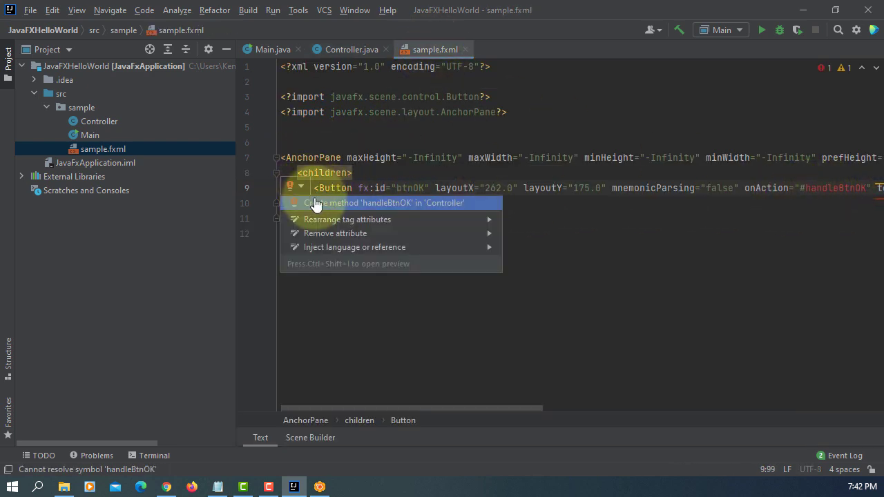
Create handleBtnOK in Controller with System.out.println("JavaFX Hello World!")
click(383, 202)
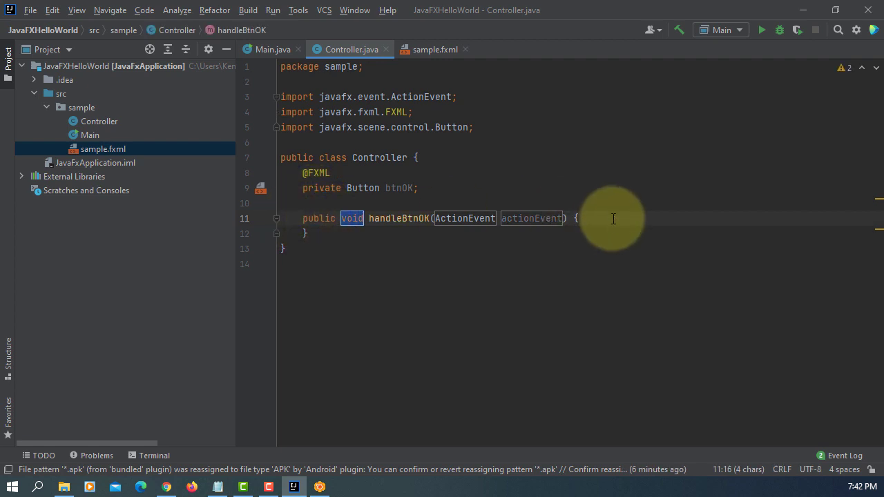
text(stem.out.println();)
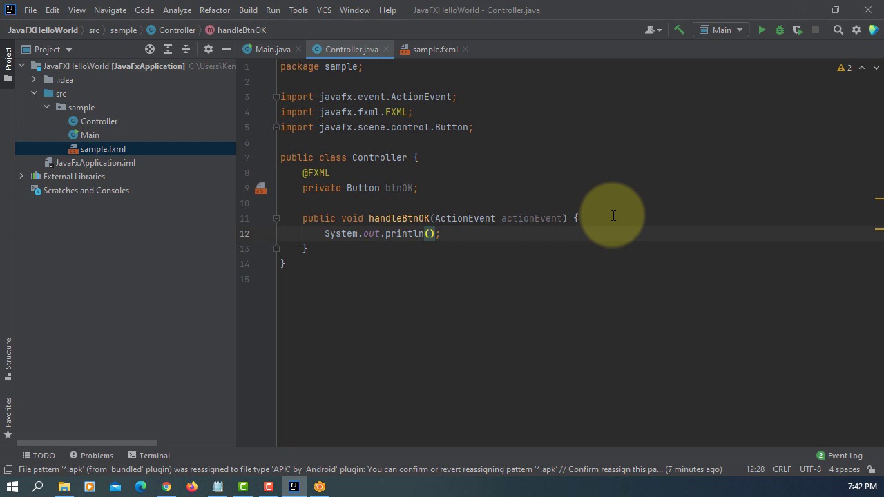
text("")
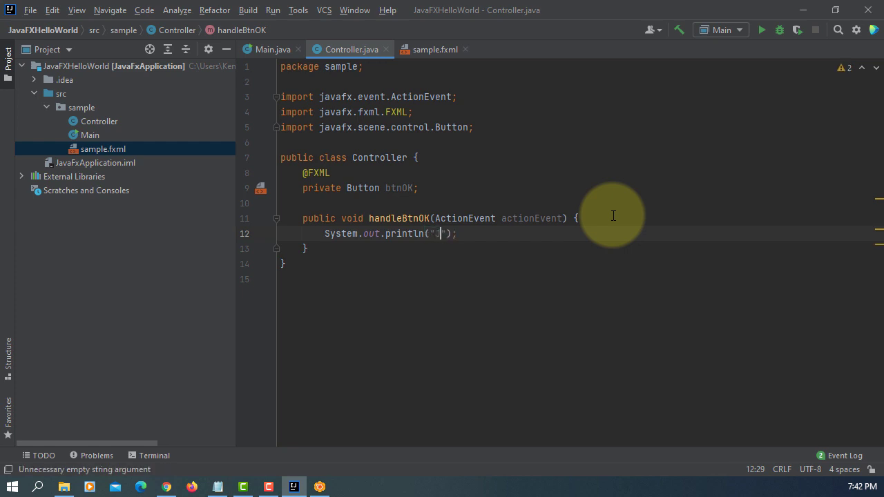
text(JavaFX Hello World!)
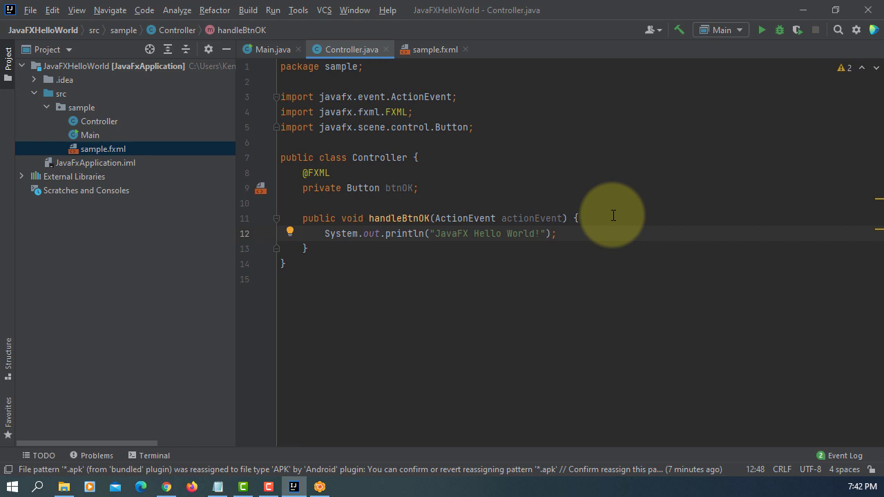
Build the JavaFXHelloWorld project with Build > Build Project
click(248, 9)
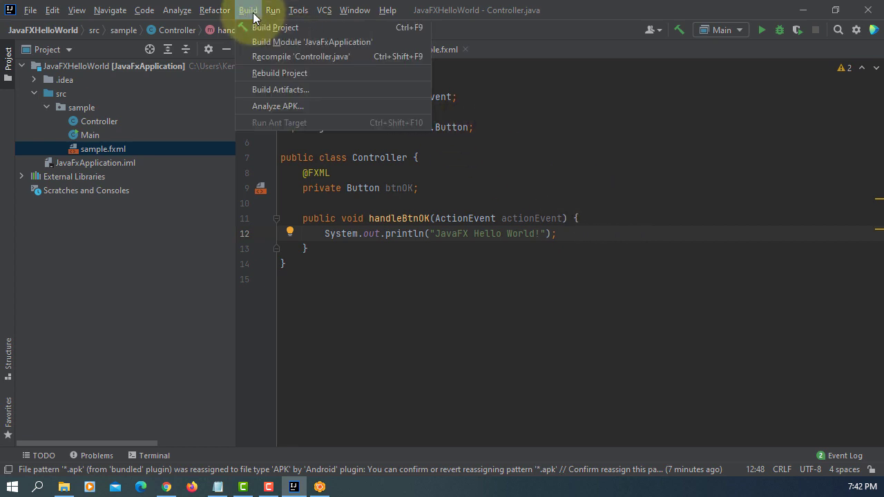
click(274, 27)
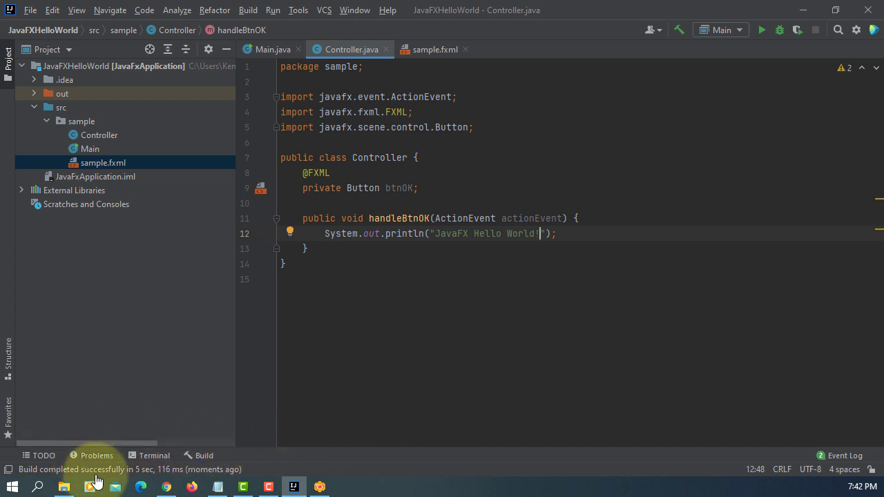
mouse_move(273, 9)
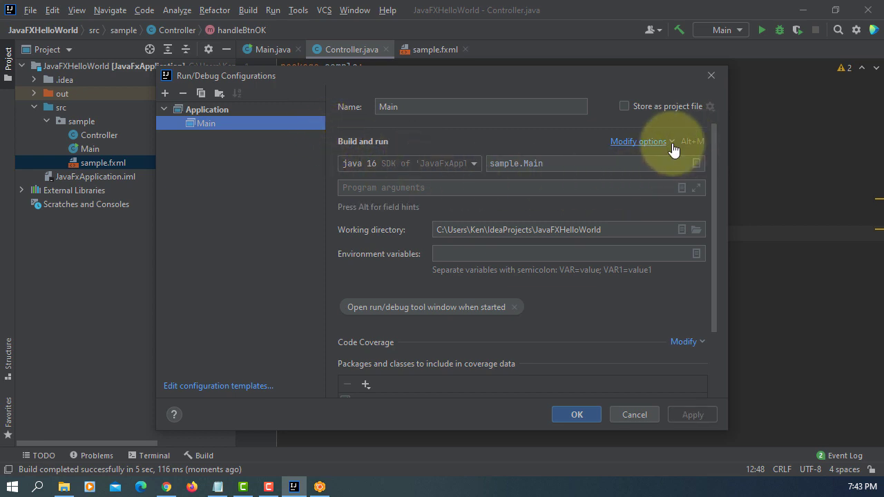
Add a VM options field to the Main run configuration and enter --module-path
click(638, 141)
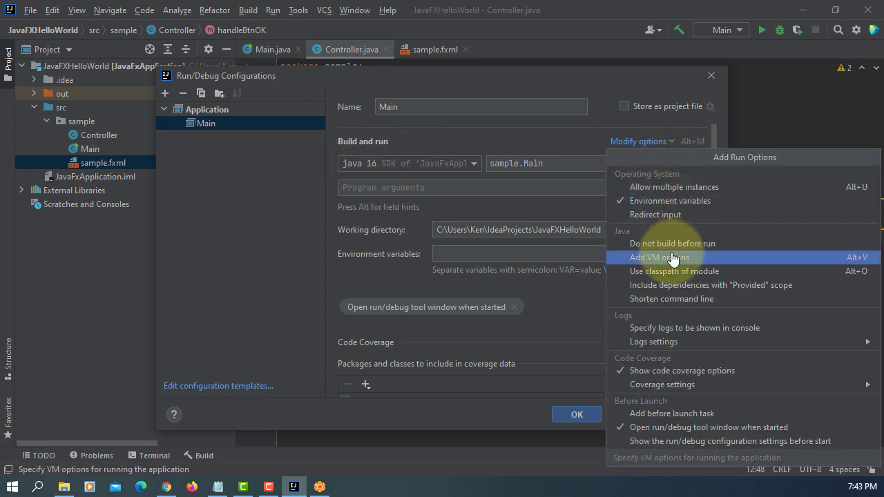
click(659, 257)
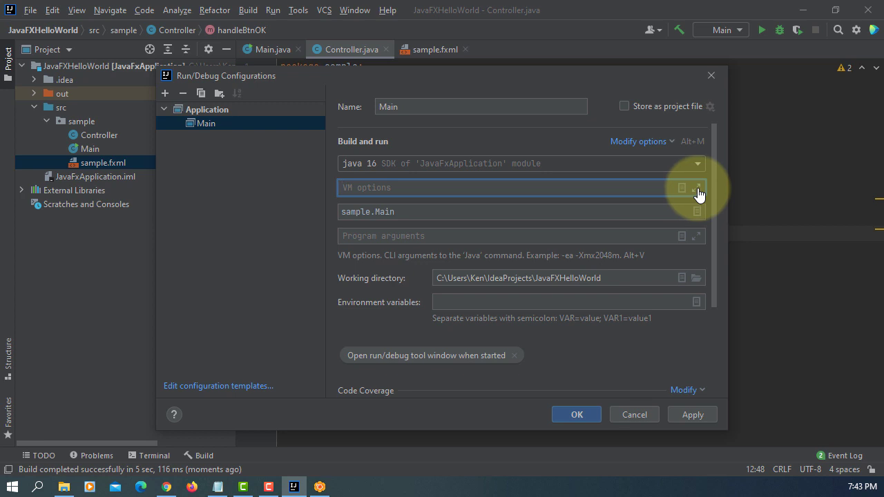
click(697, 188)
text(--m)
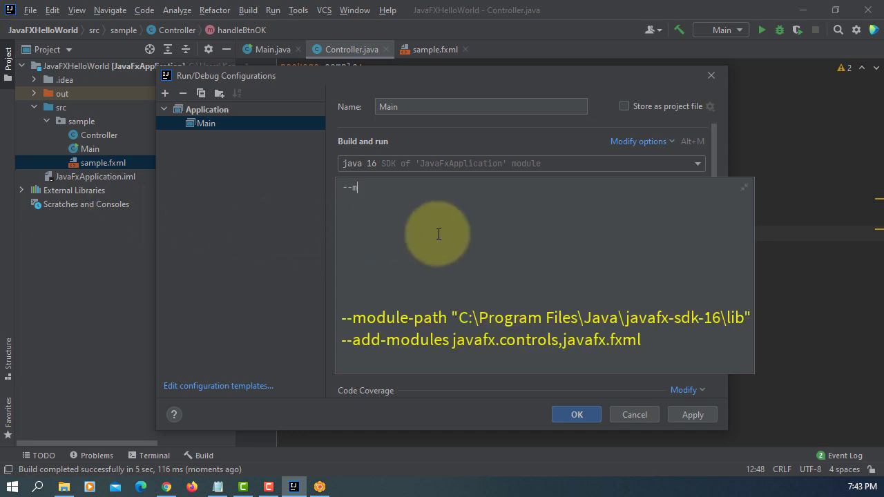
text(odule-)
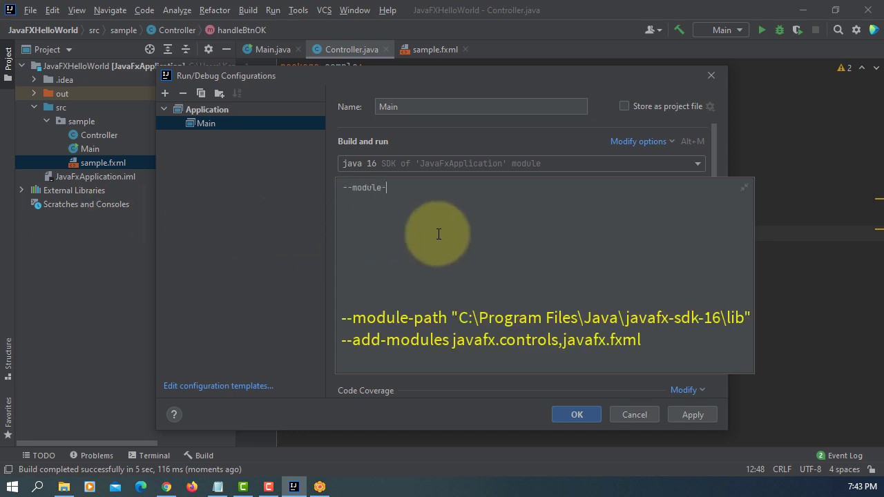
text(path)
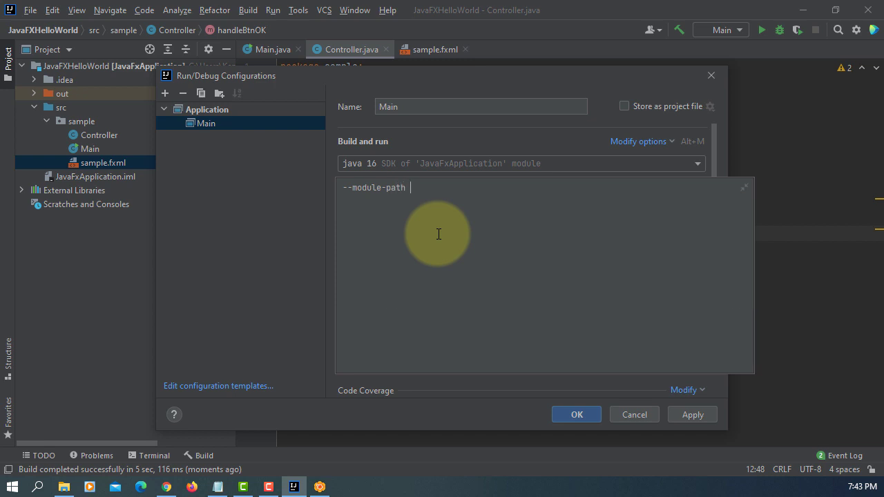
text("")
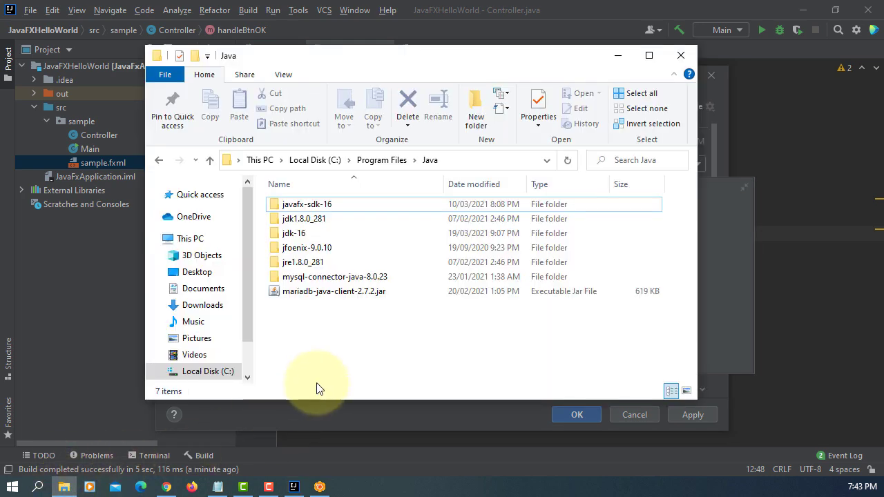
Browse into javafx-sdk-16\lib under Program Files\Java to find the SDK path
double_click(307, 204)
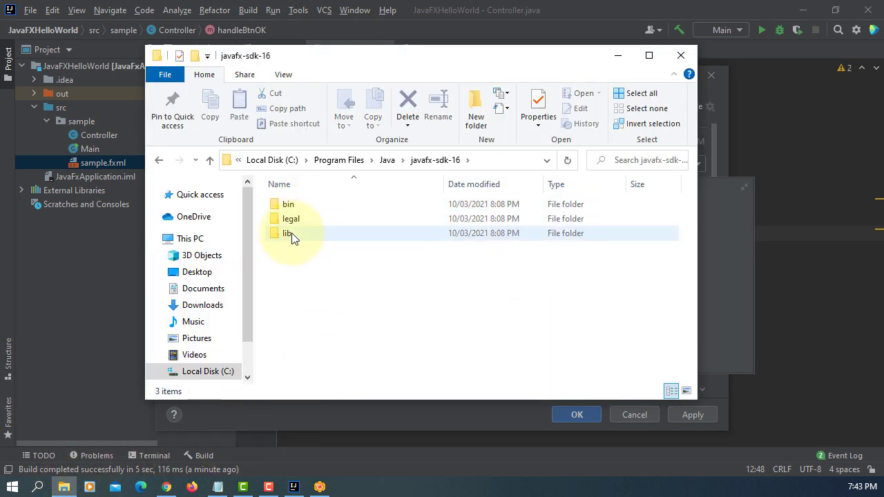
double_click(287, 233)
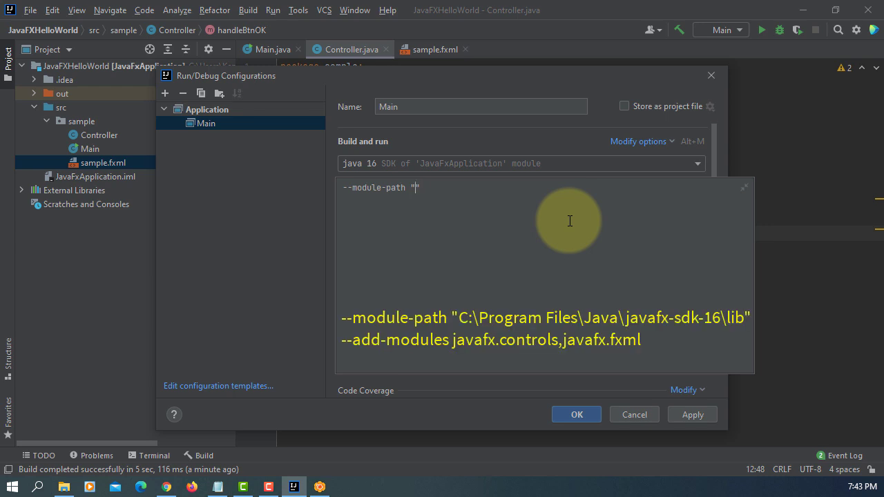
Set VM options to "C:\Program Files\Java\javafx-sdk-16\lib" with --add-modules javafx.controls,javafx.fxml and save
text(C:\Program Files\Java\javafx-sdk-16\lib)
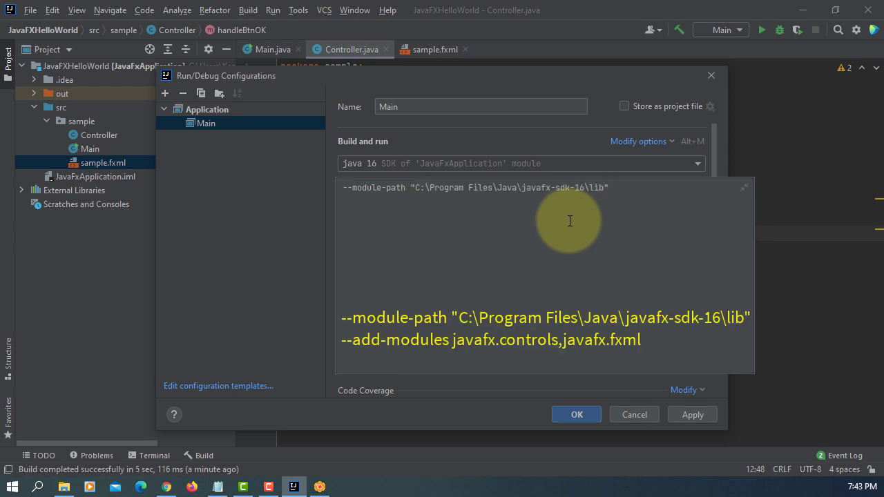
text(--add-)
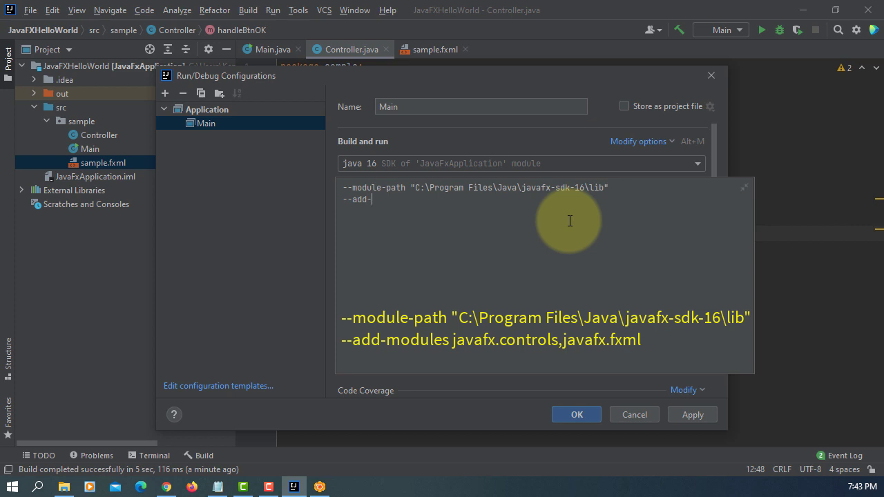
text(modules javafx.controls)
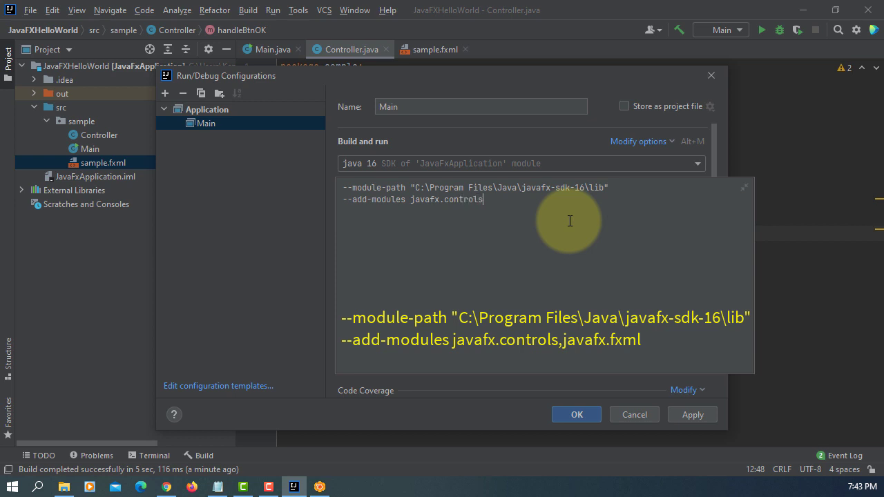
text(,javafx)
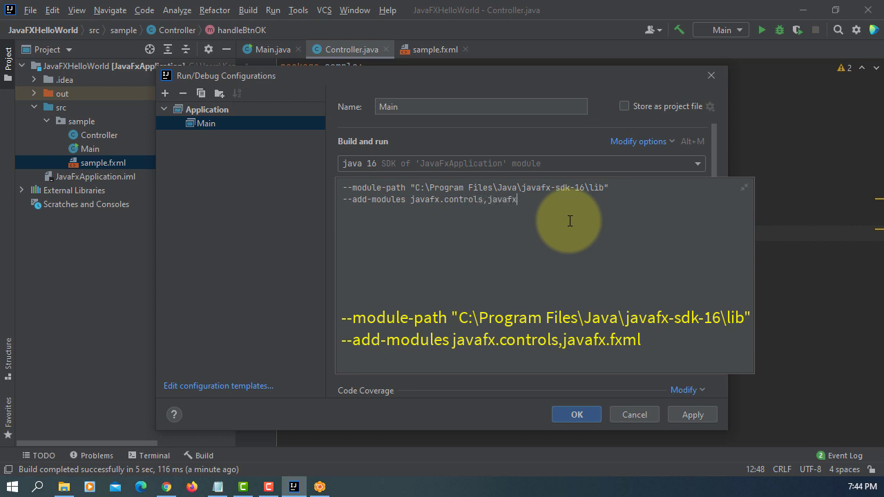
text(.fxml)
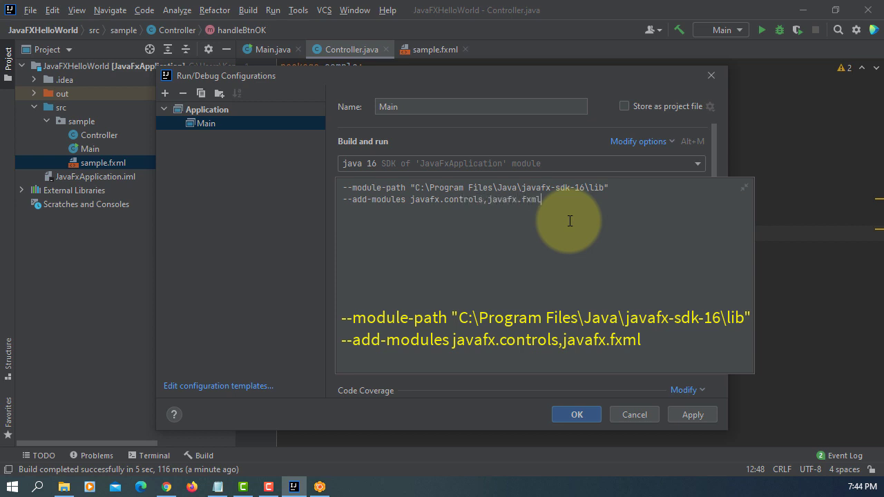
click(692, 414)
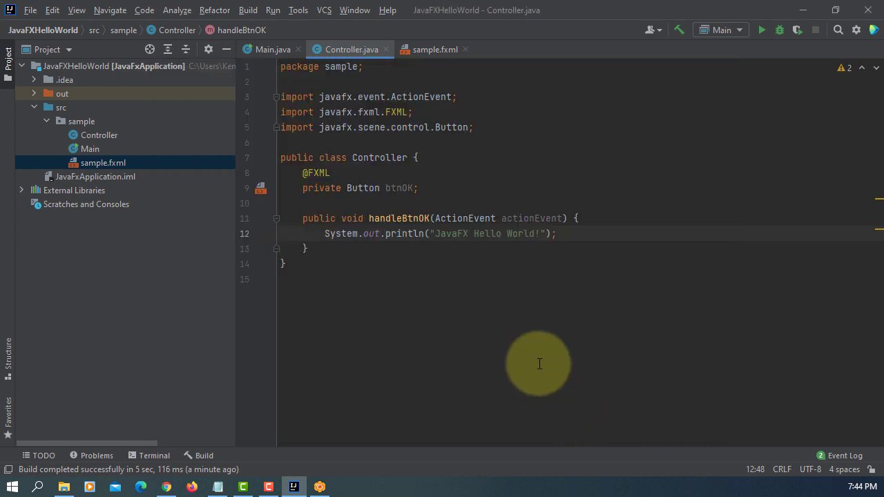
Run 'Main' and click OK in the Hello World window to print the greeting
click(272, 10)
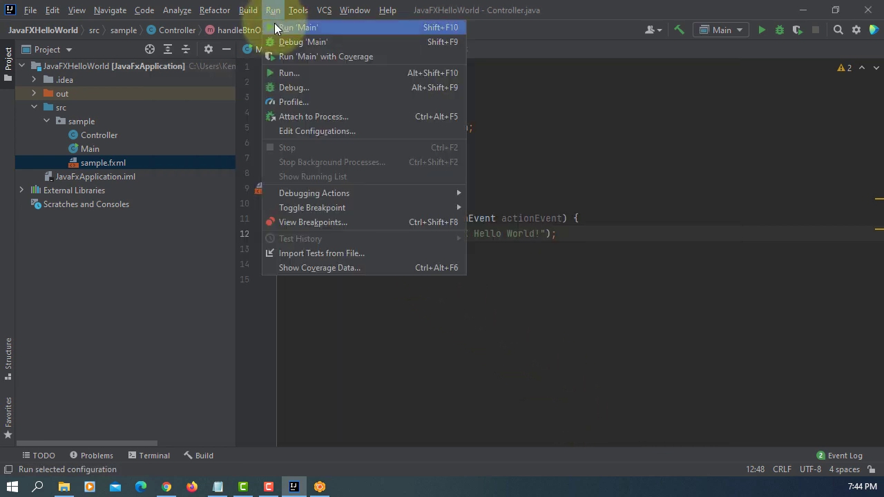
click(297, 27)
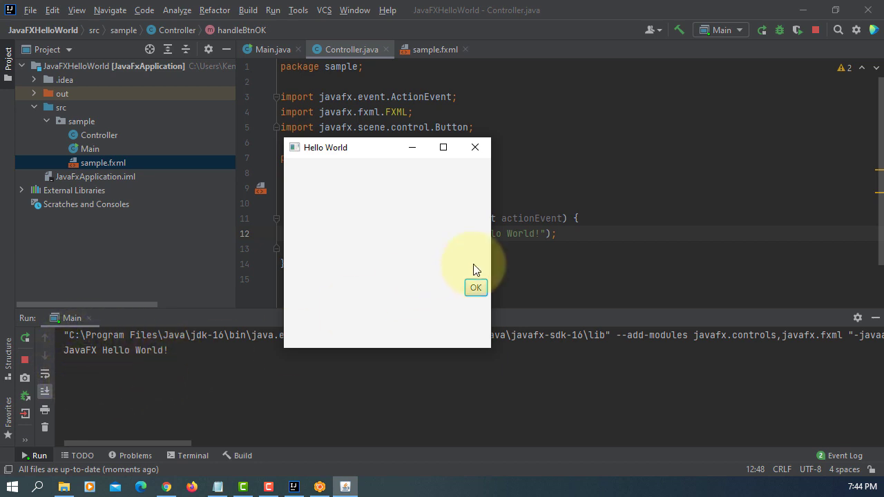
click(475, 288)
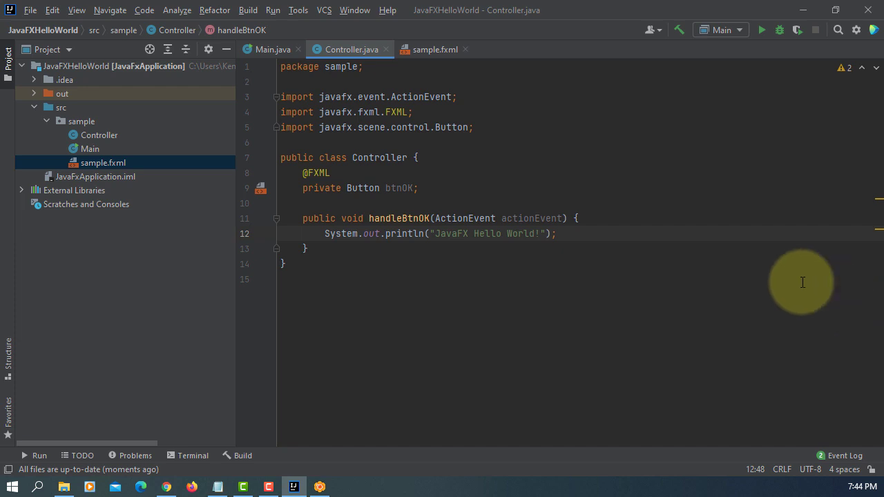
click(388, 9)
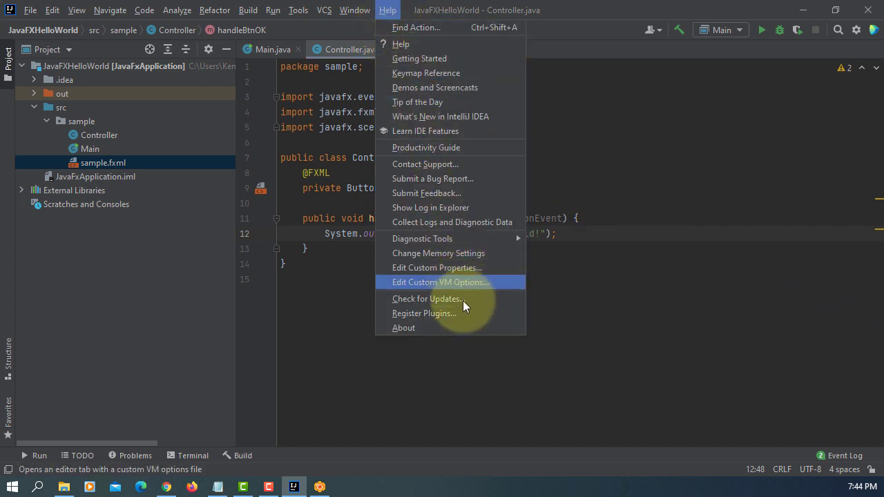
click(404, 327)
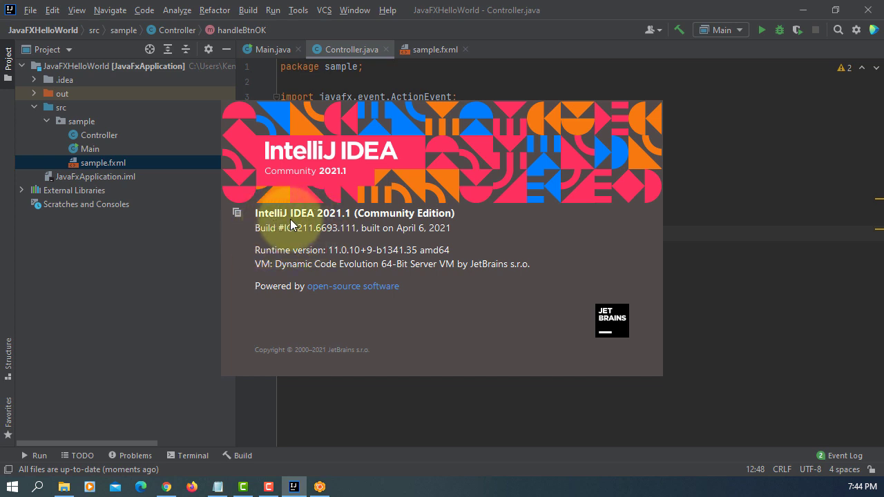
mouse_move(250, 225)
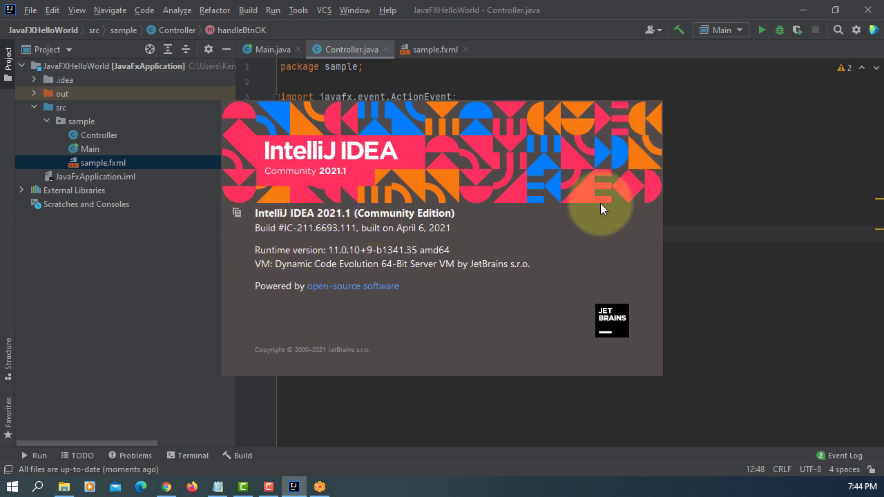
click(29, 9)
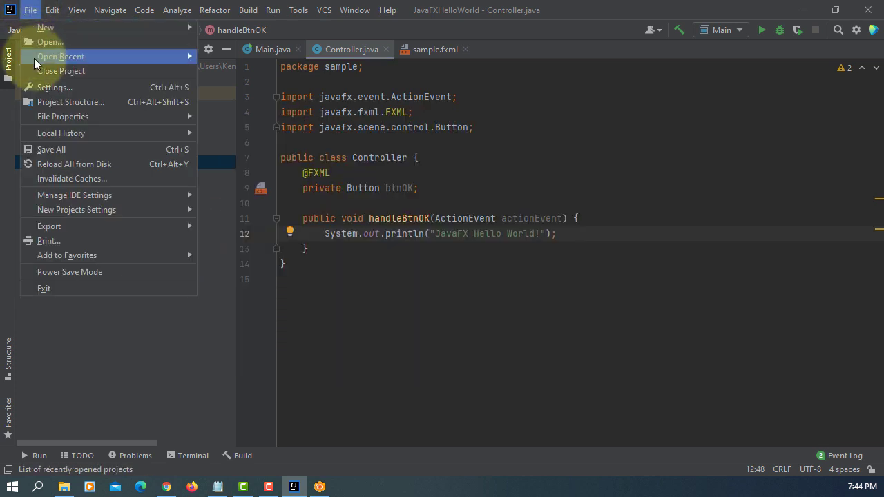
Check in Project Structure > Project that the Project SDK dropdown lists version 16
click(71, 102)
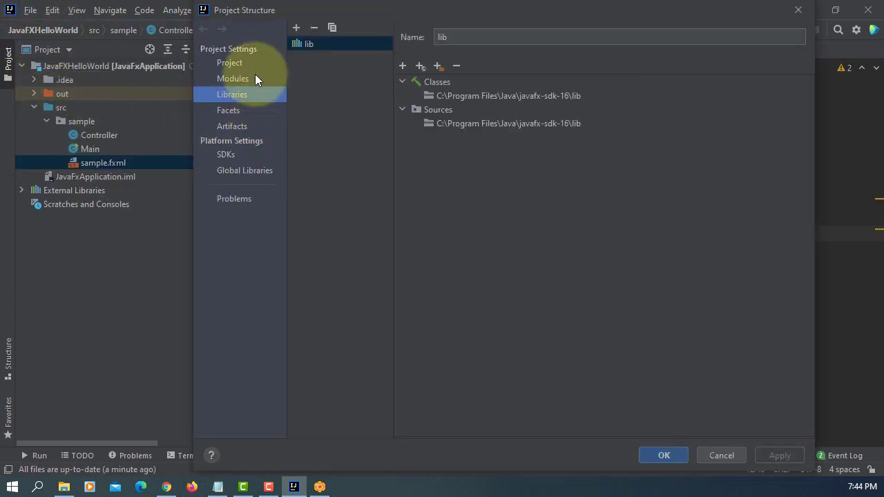
click(229, 62)
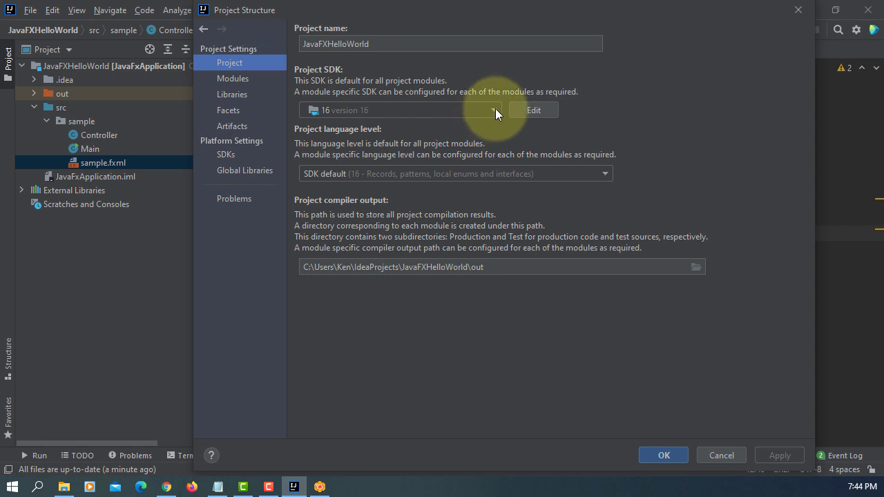
click(493, 110)
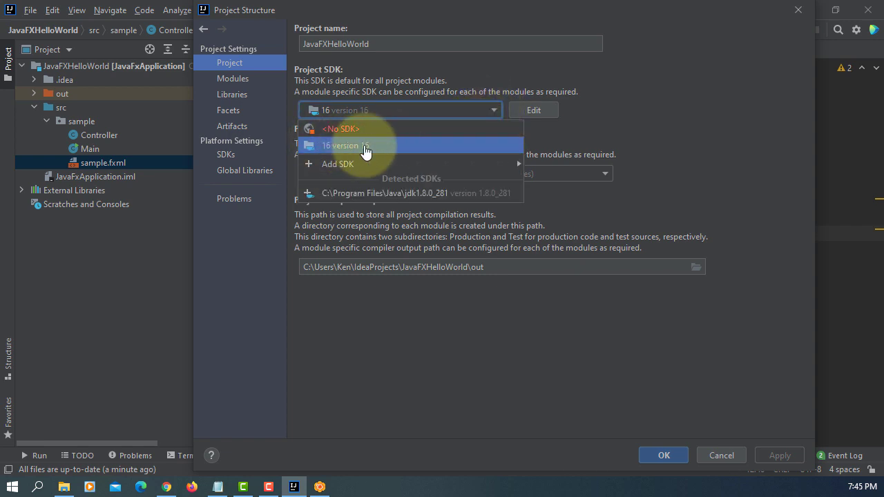
mouse_move(386, 147)
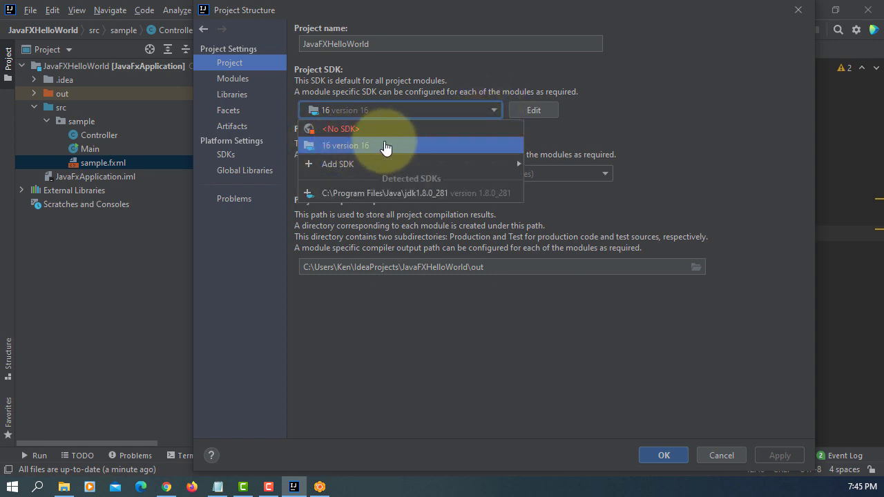
mouse_move(559, 145)
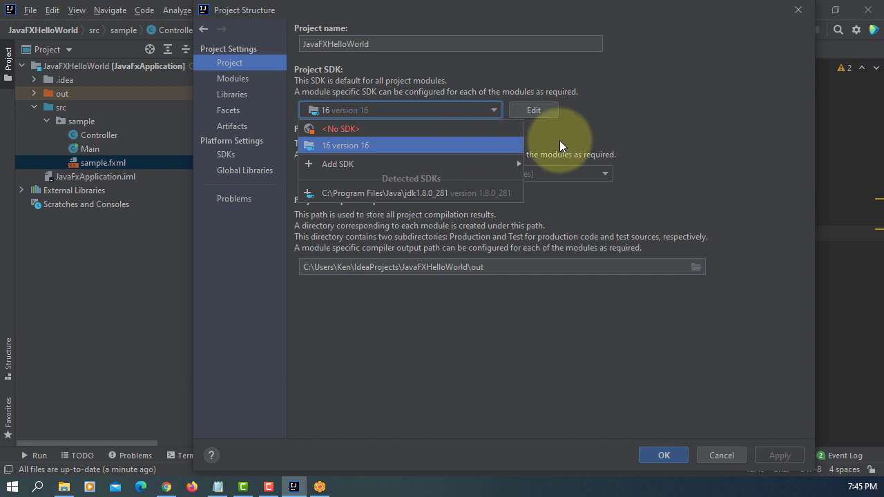
click(345, 145)
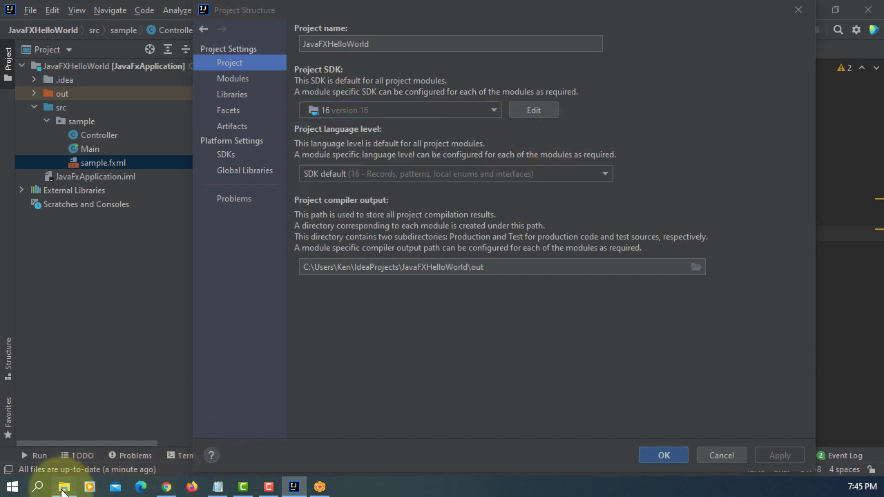
Browse the Java folder in File Explorer, opening jdk-16 and then javafx-sdk-16
click(64, 486)
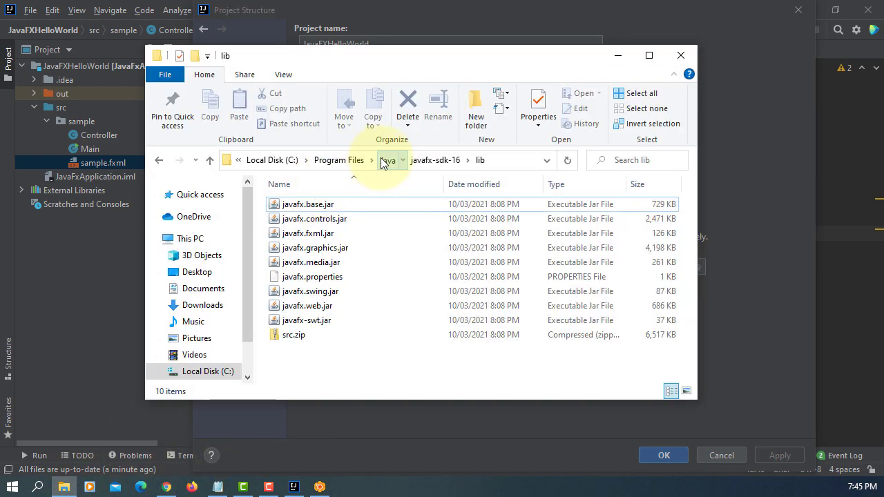
click(387, 159)
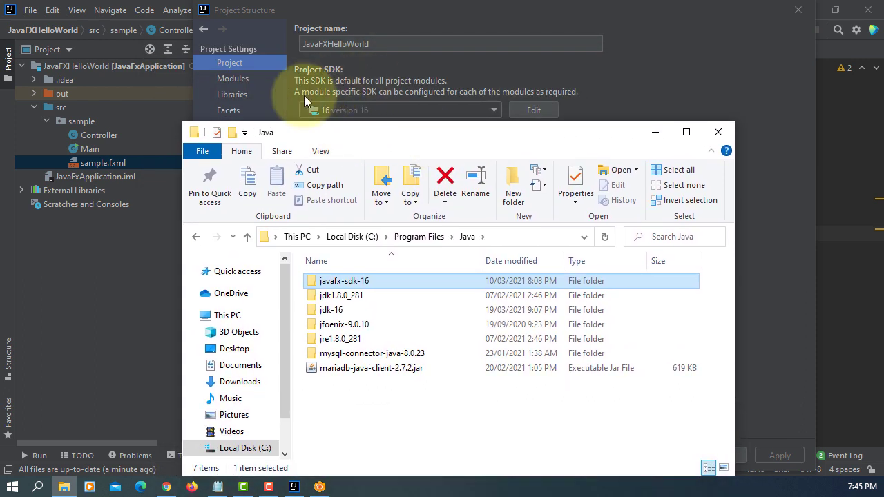
double_click(331, 309)
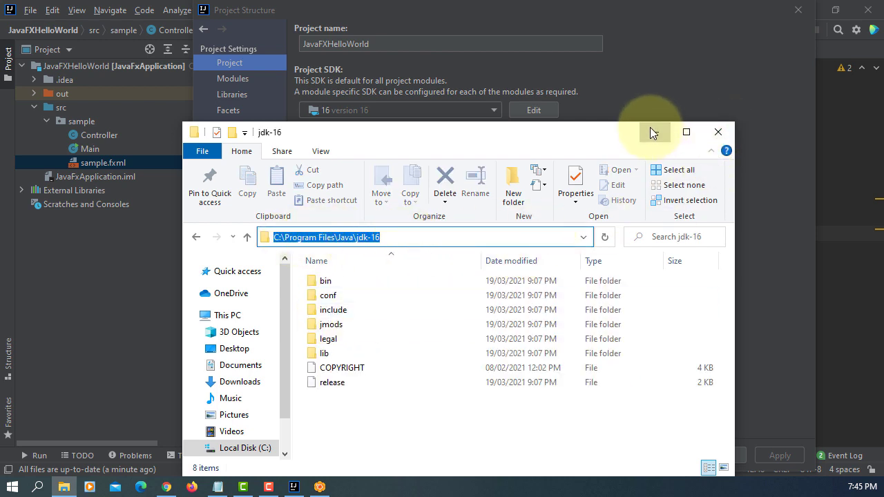
click(232, 94)
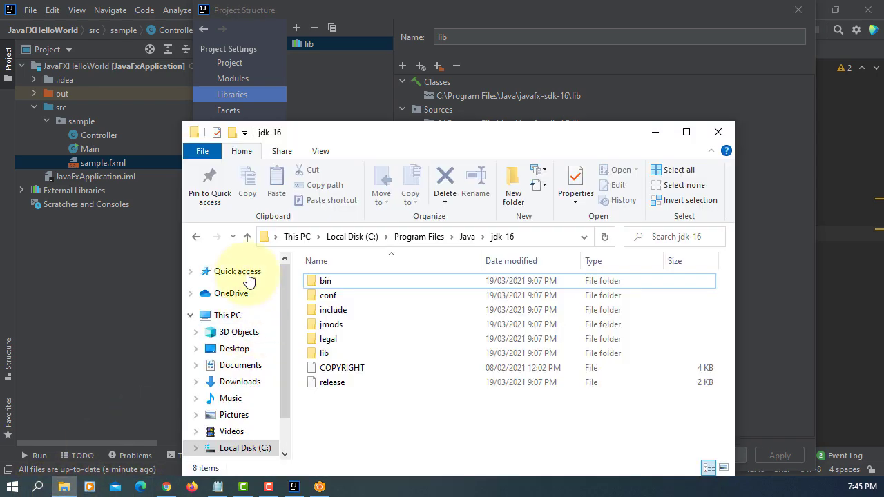
click(245, 236)
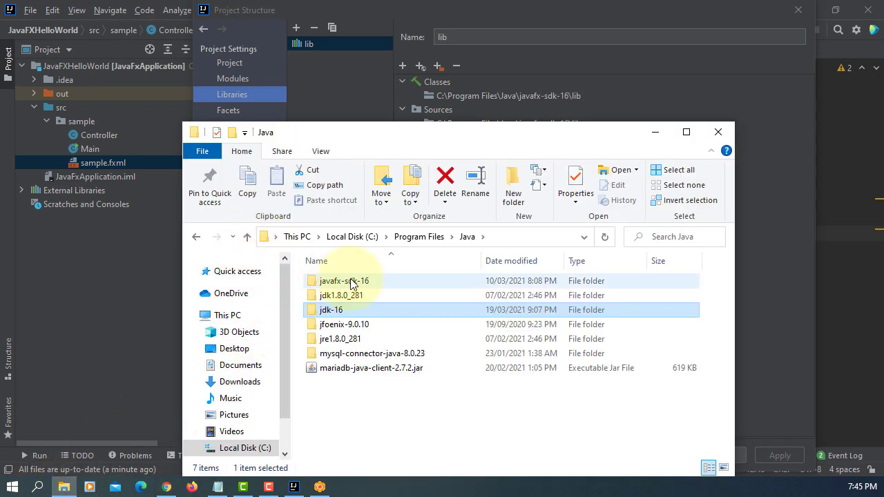
double_click(344, 280)
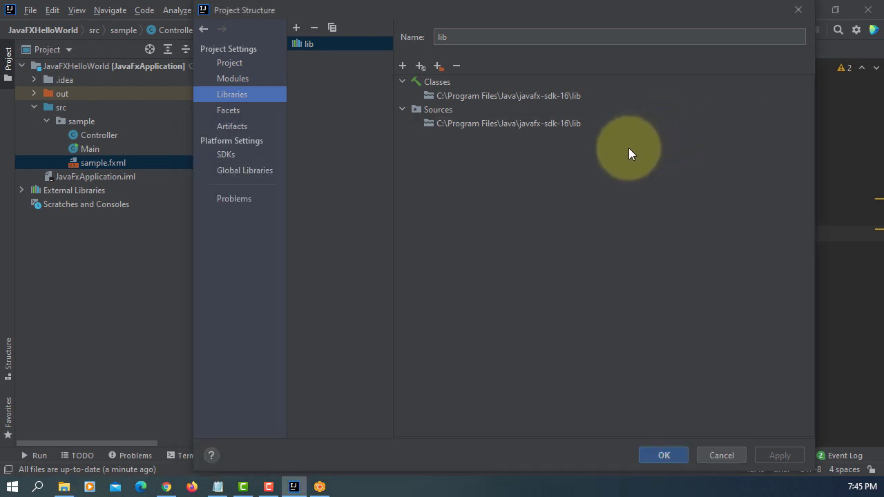
Cancel Project Structure from the Project page, discarding any changes
click(230, 62)
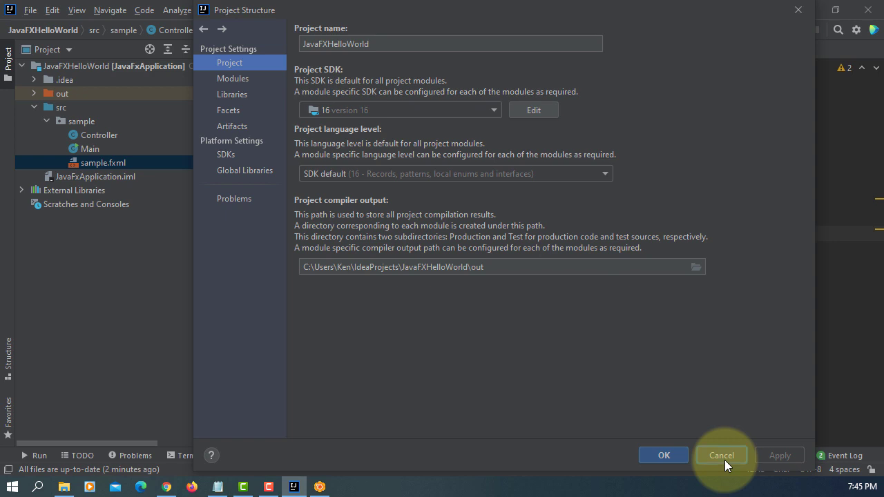
click(721, 454)
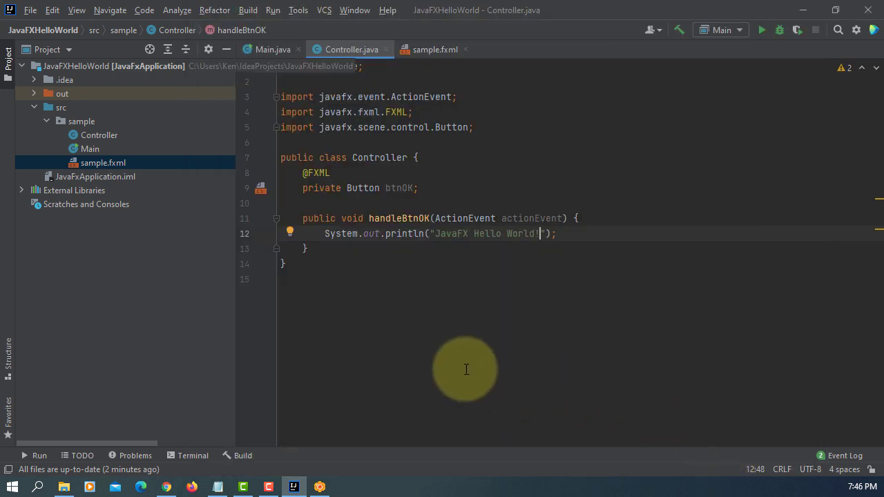
click(30, 9)
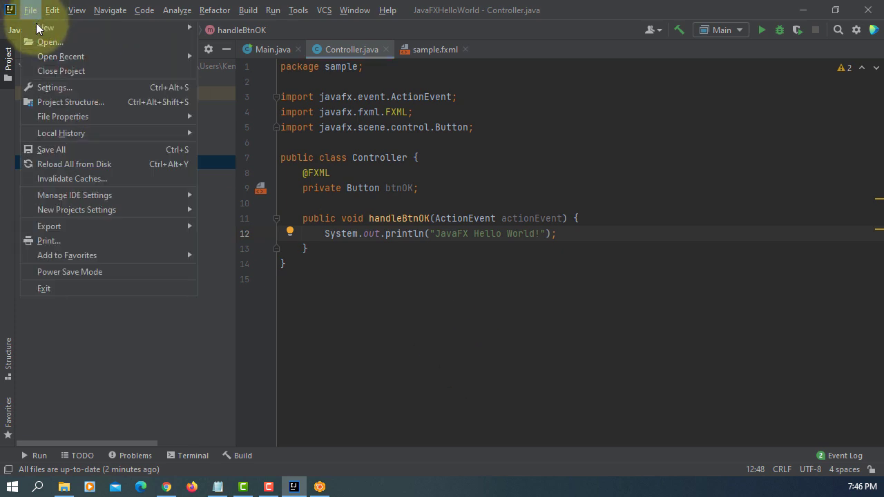
Show the Settings JavaFX page with the SceneBuilder.exe path under AppData Local
click(54, 87)
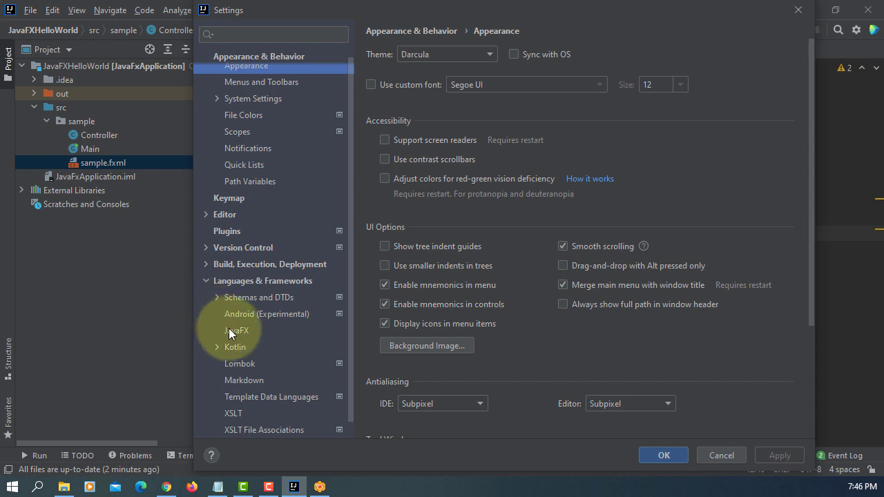
click(236, 330)
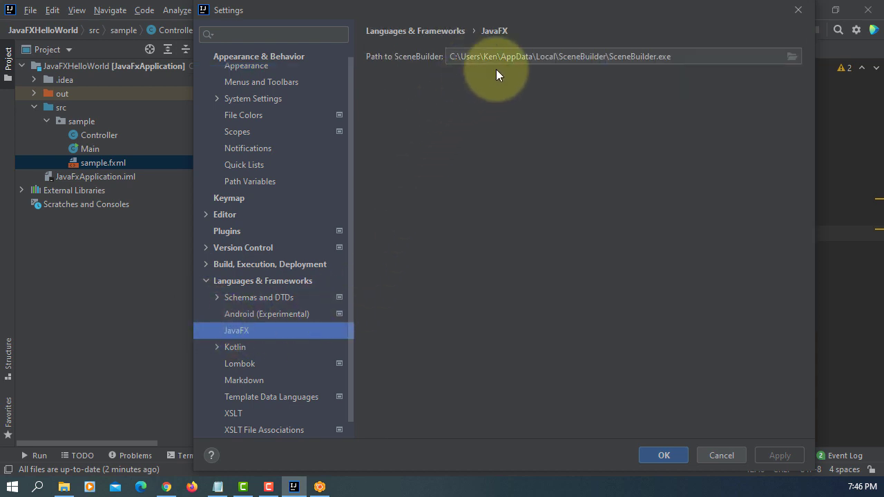
mouse_move(620, 108)
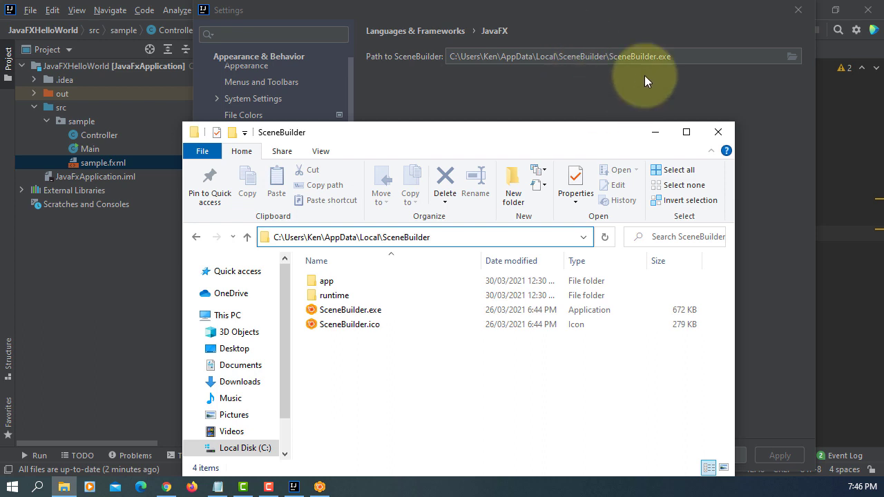
Select SceneBuilder.exe in the AppData\Local SceneBuilder folder in File Explorer
click(350, 310)
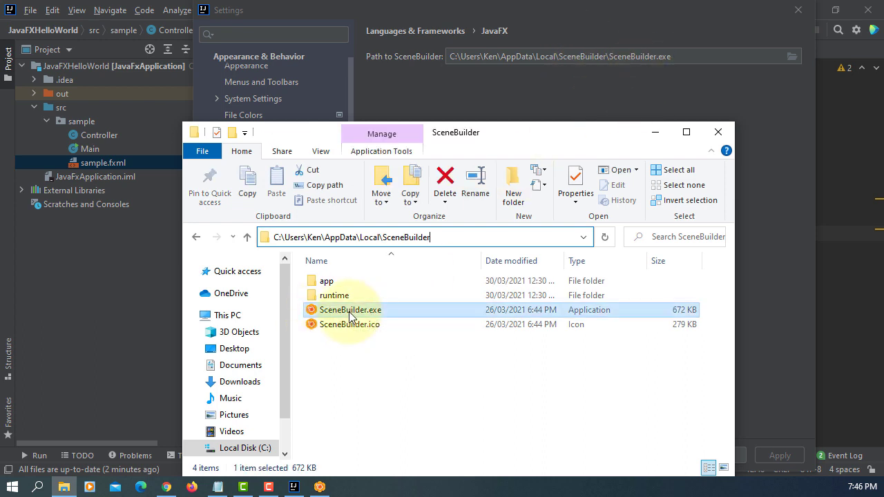